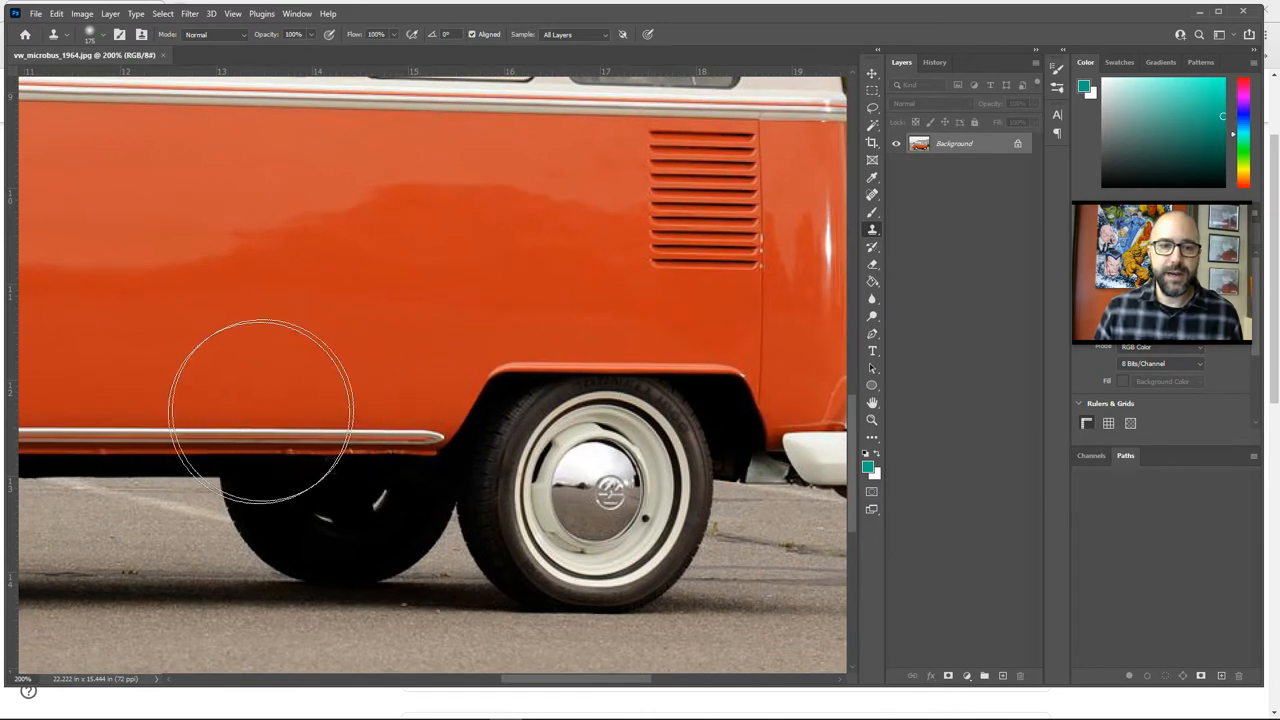
{"action": "mouse_move", "coordinate": [328, 390]}
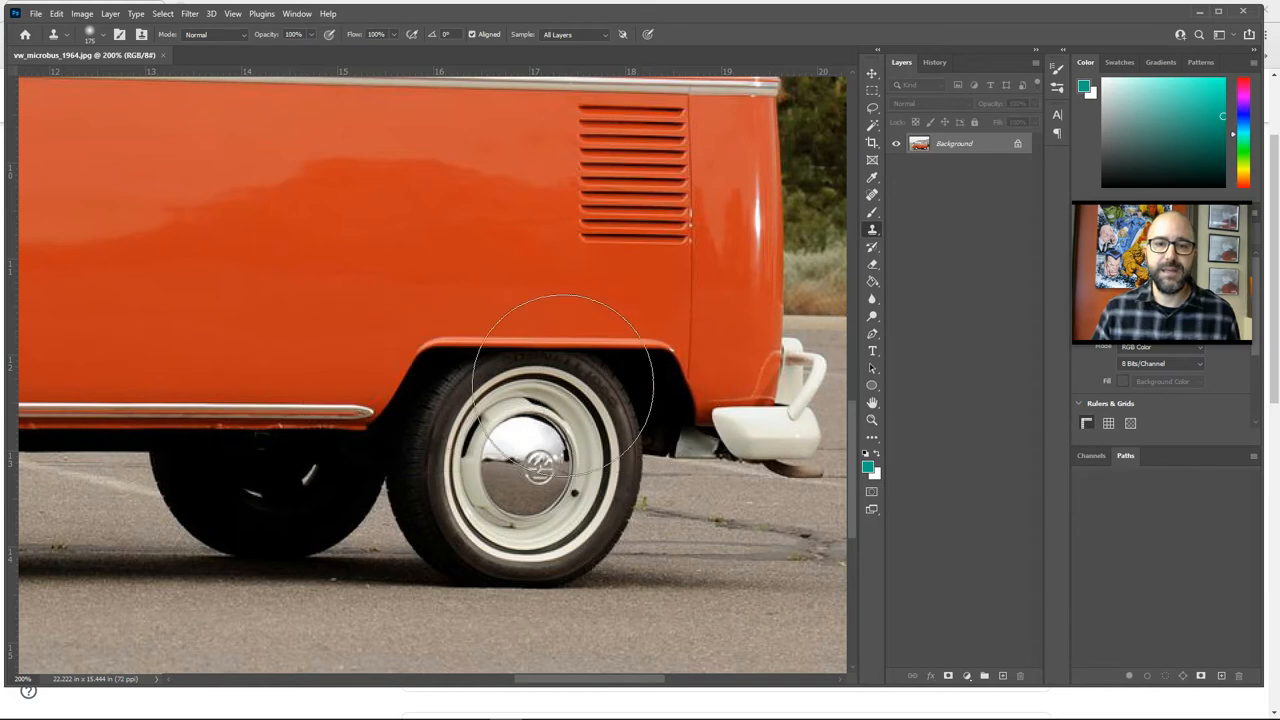
{"action": "mouse_move", "coordinate": [210, 440]}
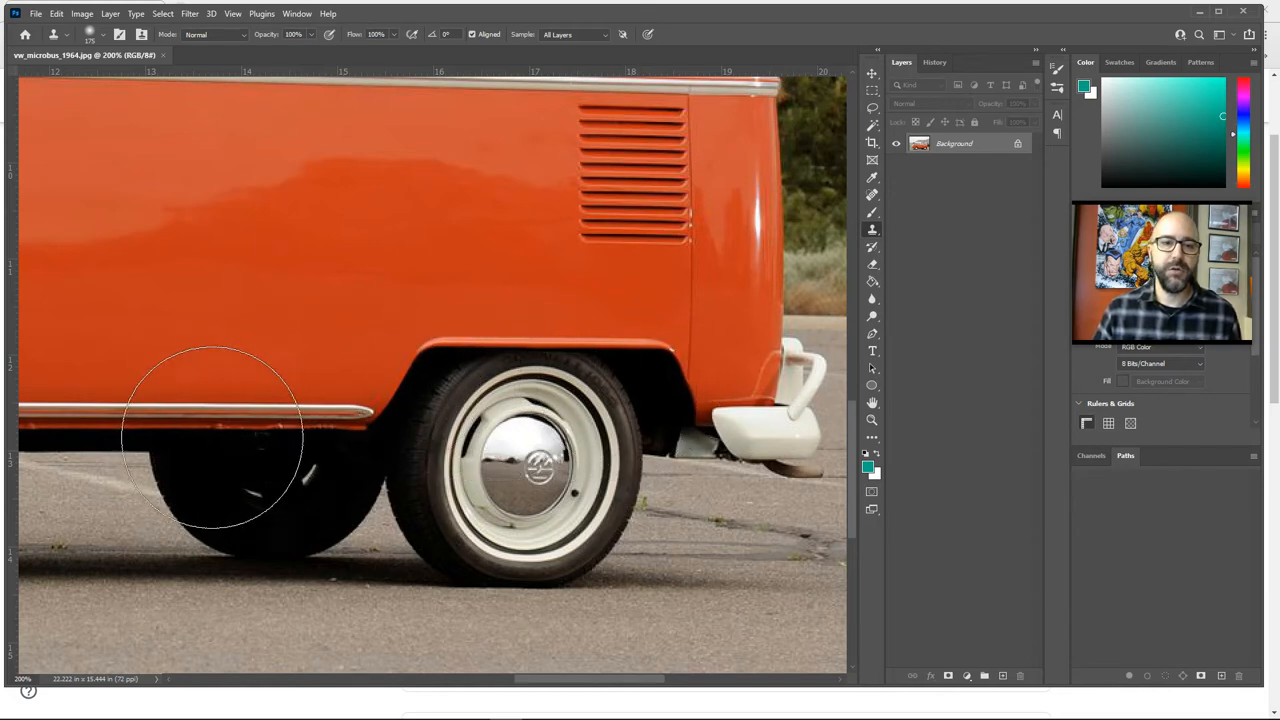
{"action": "mouse_move", "coordinate": [293, 315]}
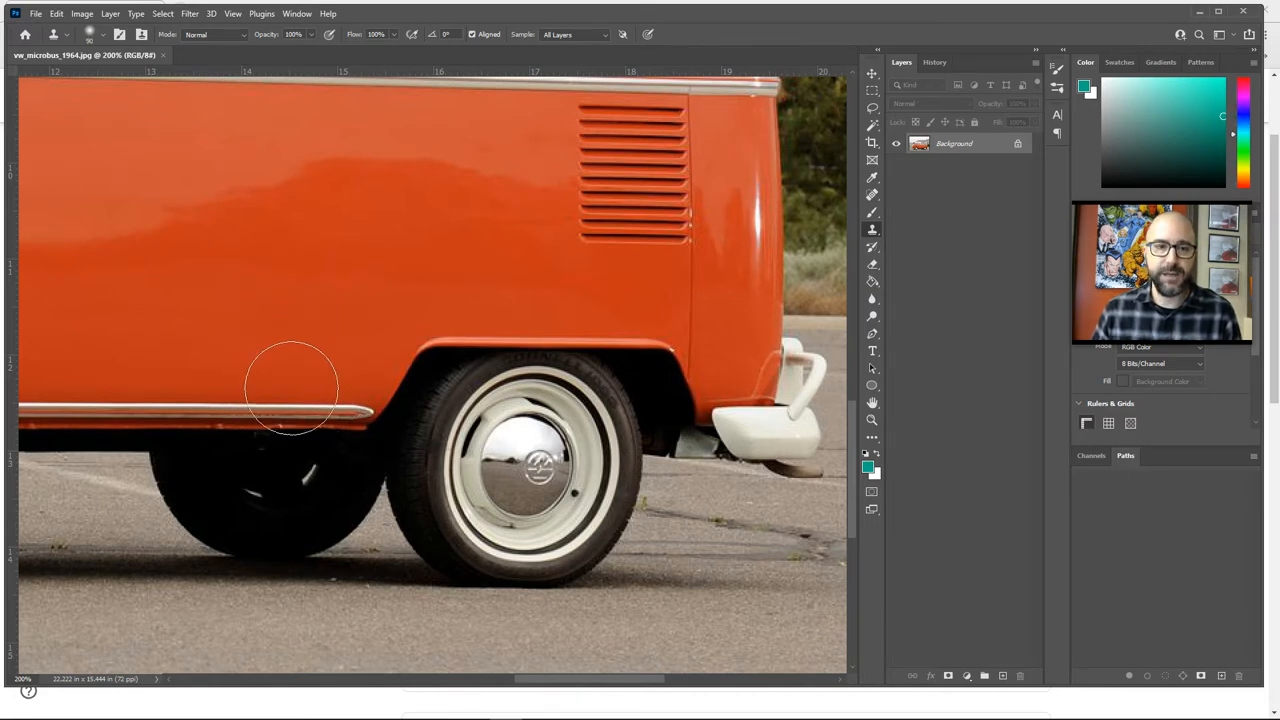
{"action": "mouse_move", "coordinate": [213, 415]}
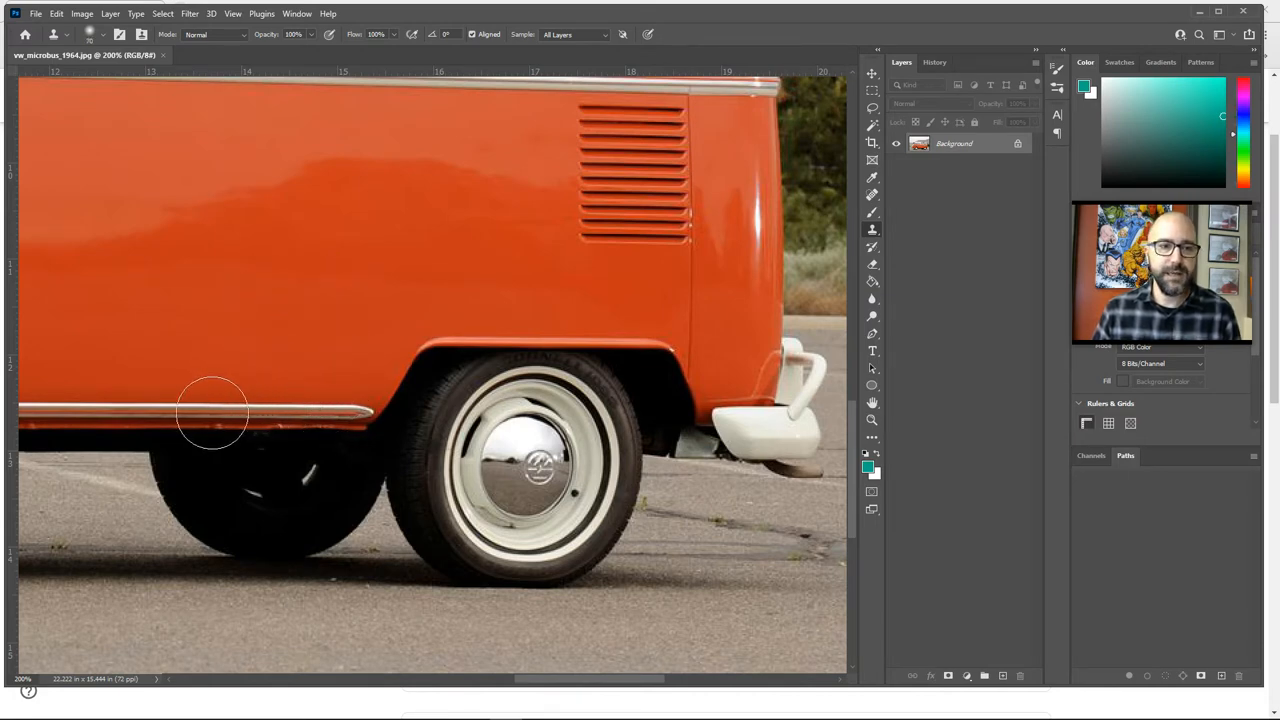
Step: Scroll the view left along the van's lower body near the rear wheel arch
{"action": "scroll", "scroll_direction": "left", "scroll_amount": 3}
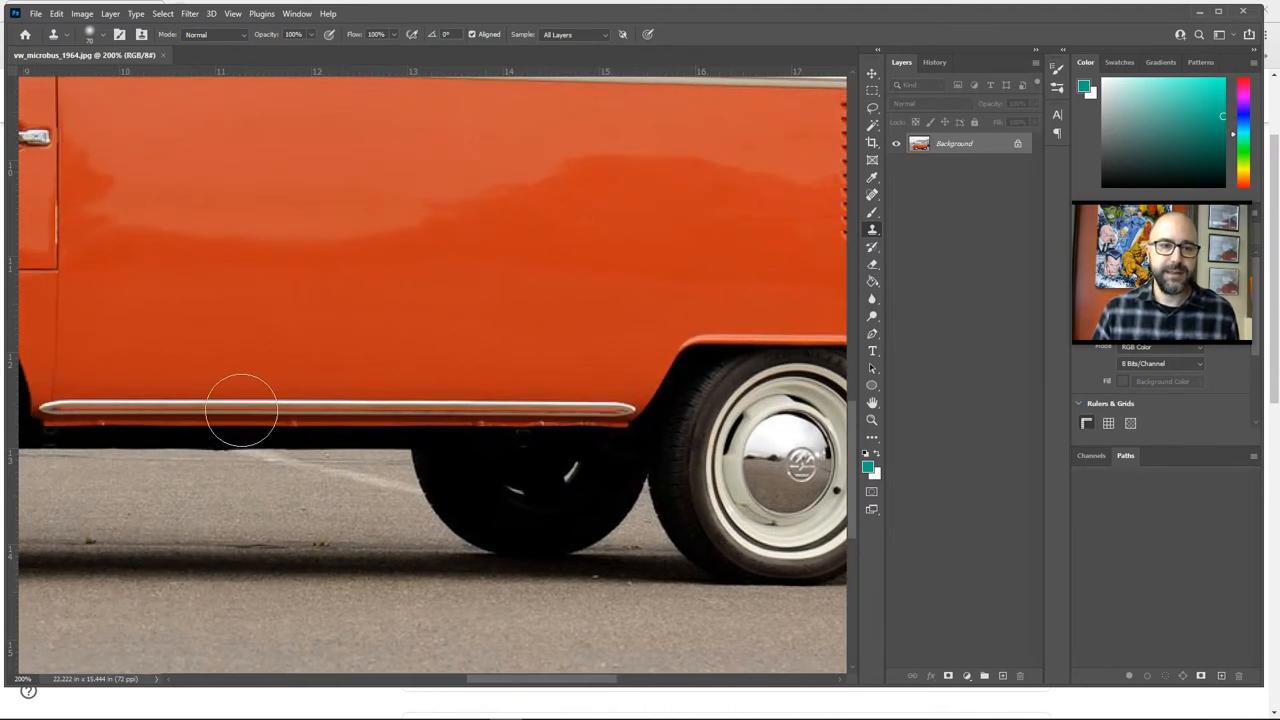
{"action": "mouse_move", "coordinate": [285, 410]}
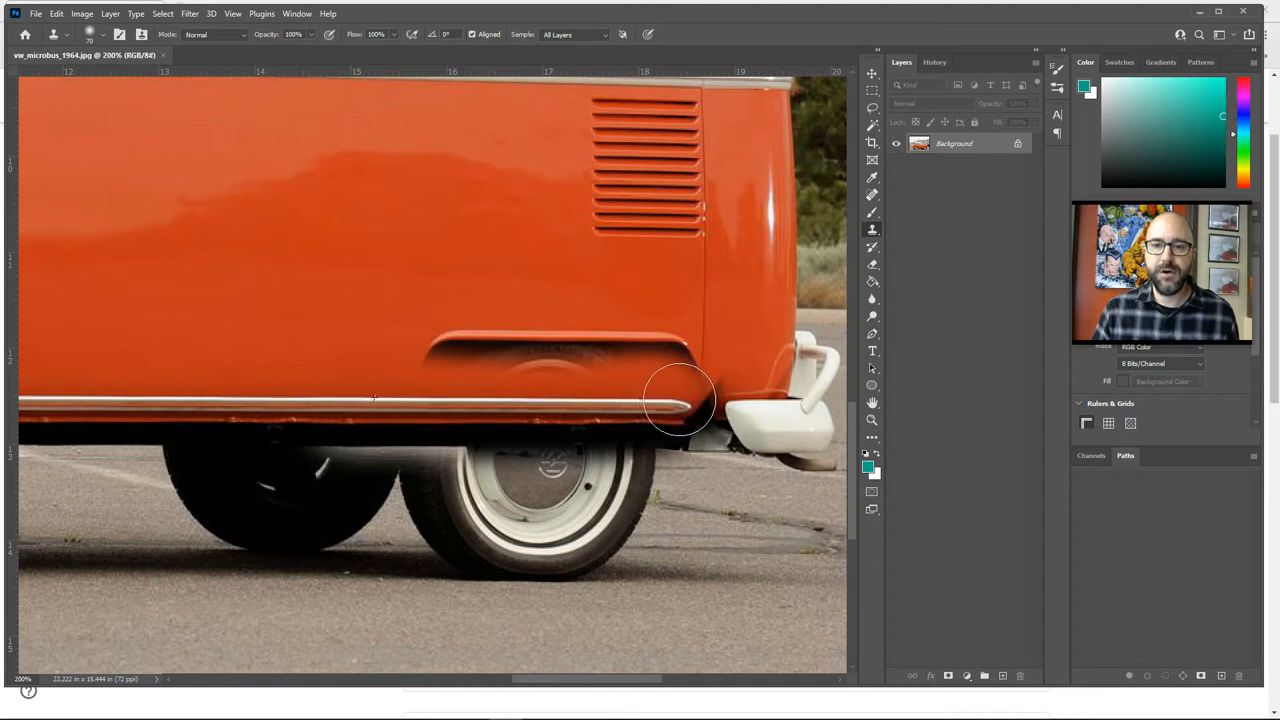
Step: Clone orange paint over the leftover arch outline and the rear body corner
{"action": "left_click_drag", "start_coordinate": [680, 400], "coordinate": [645, 370]}
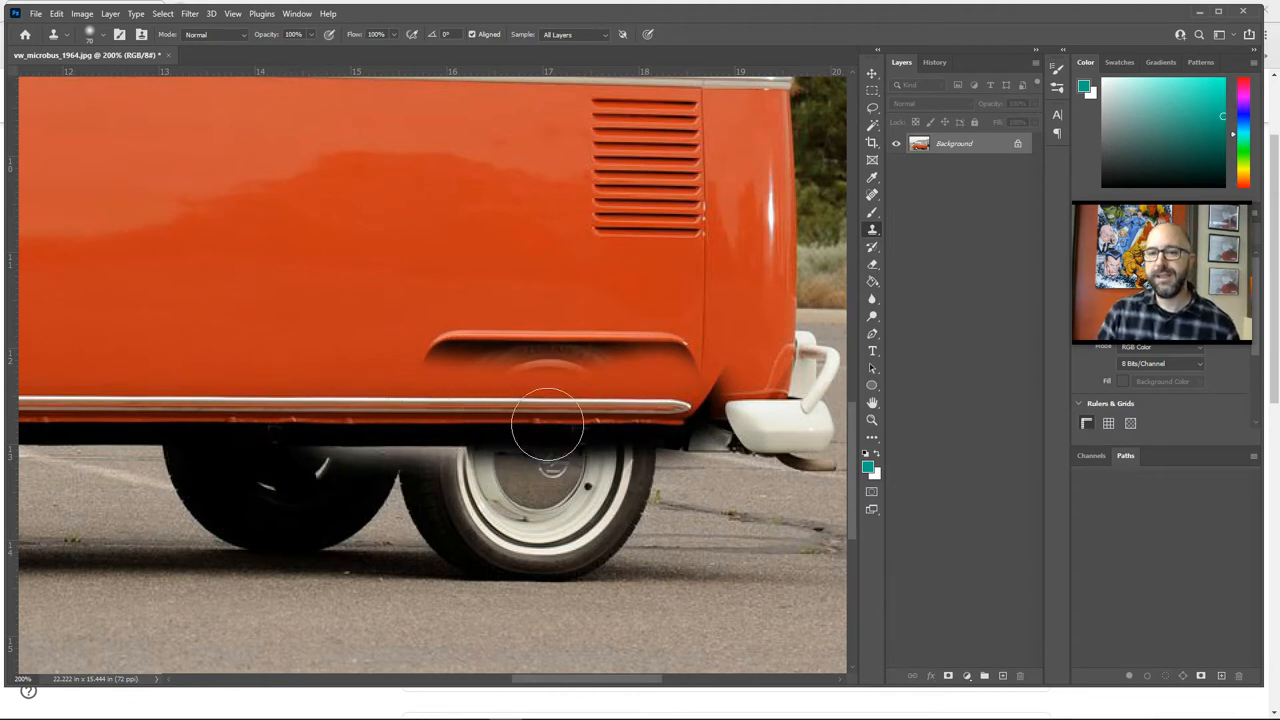
{"action": "mouse_move", "coordinate": [535, 405]}
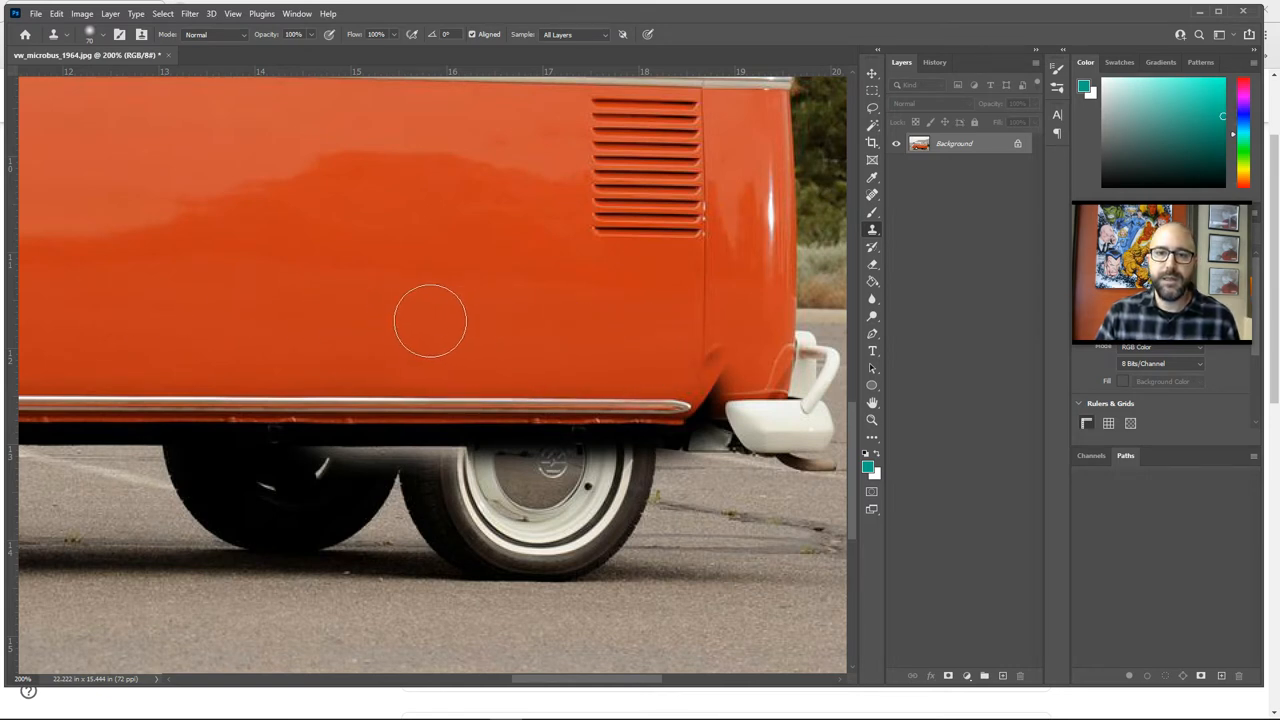
{"action": "mouse_move", "coordinate": [630, 340]}
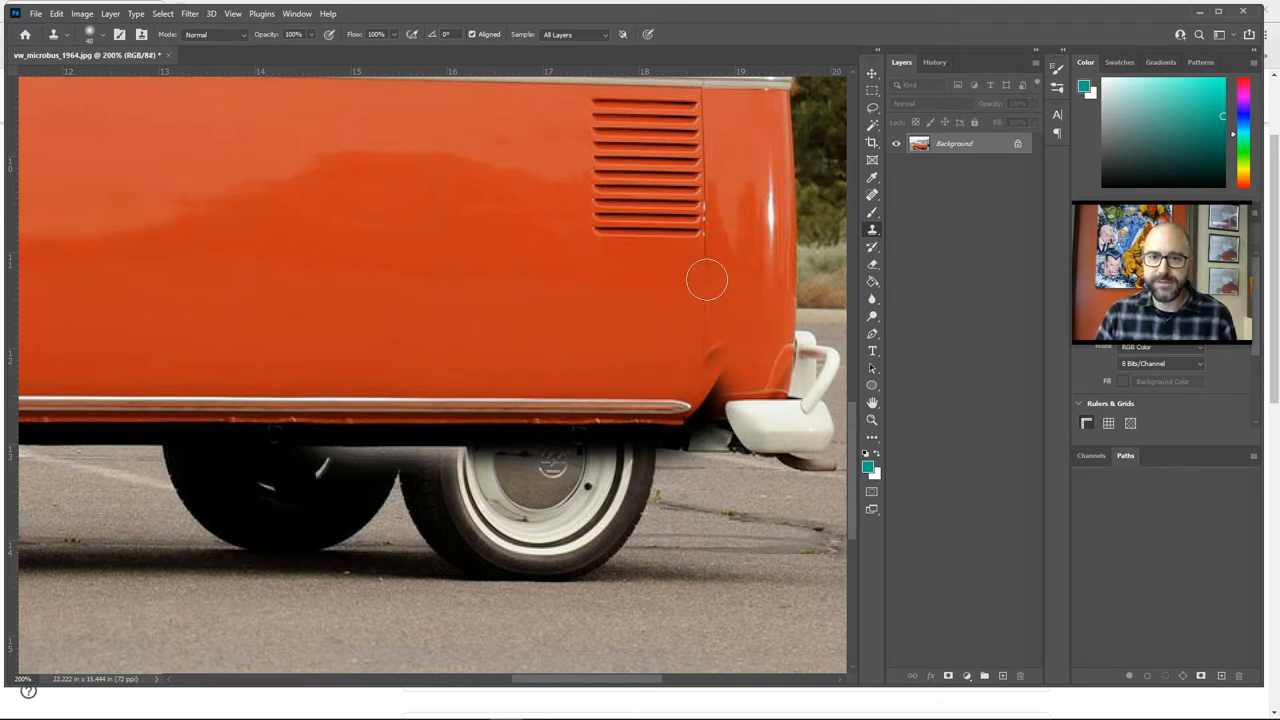
{"action": "mouse_move", "coordinate": [702, 282]}
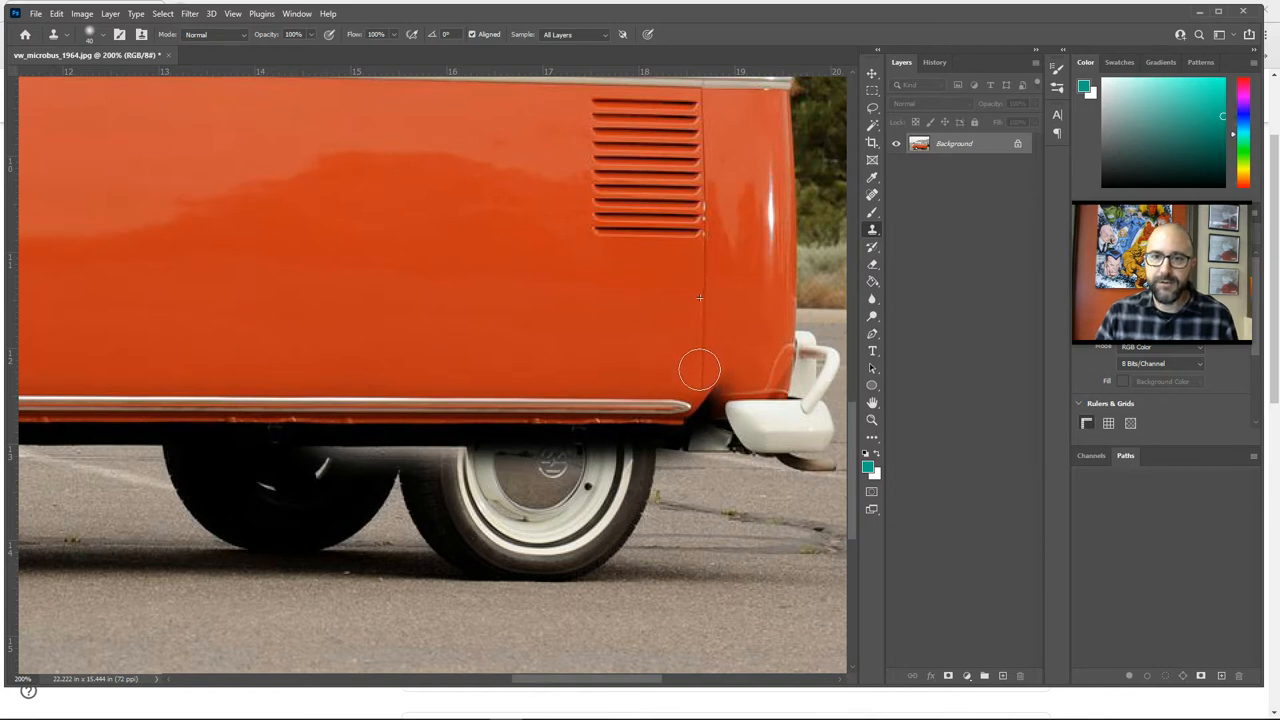
{"action": "left_click", "coordinate": [773, 435]}
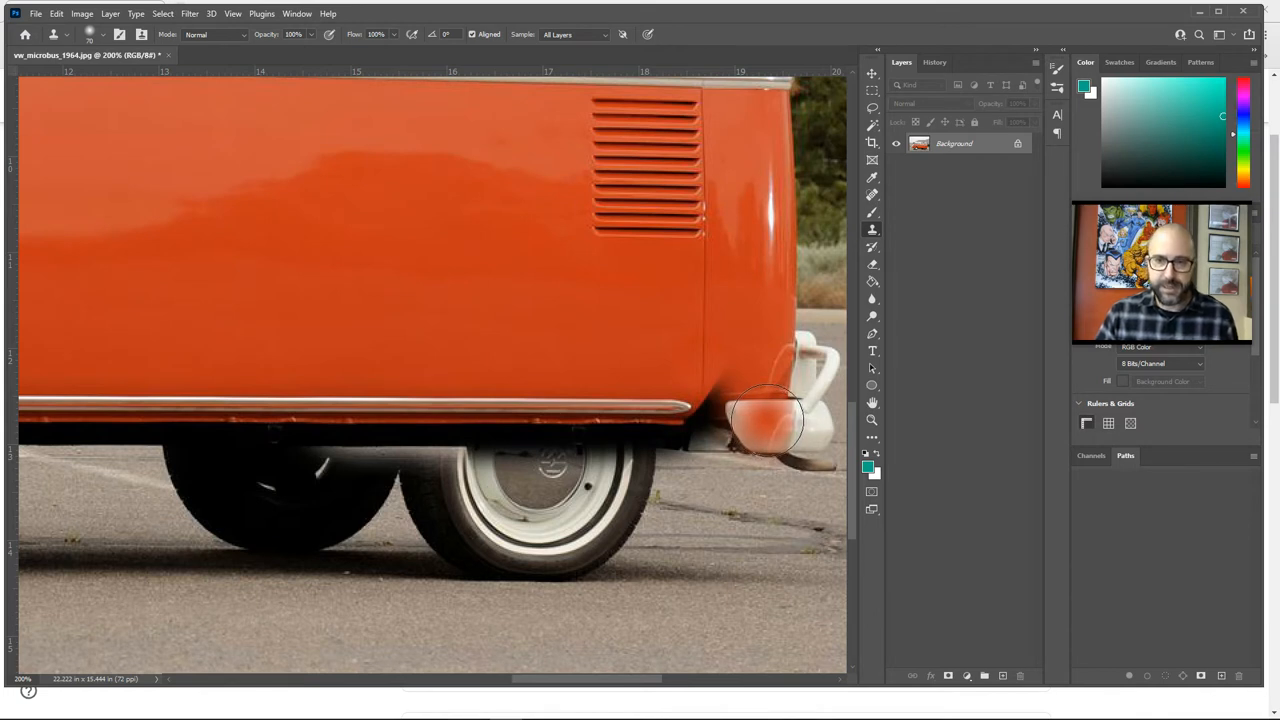
Step: Clone white bumper texture back over the orange smudge on the rear bumper
{"action": "left_click", "coordinate": [765, 420]}
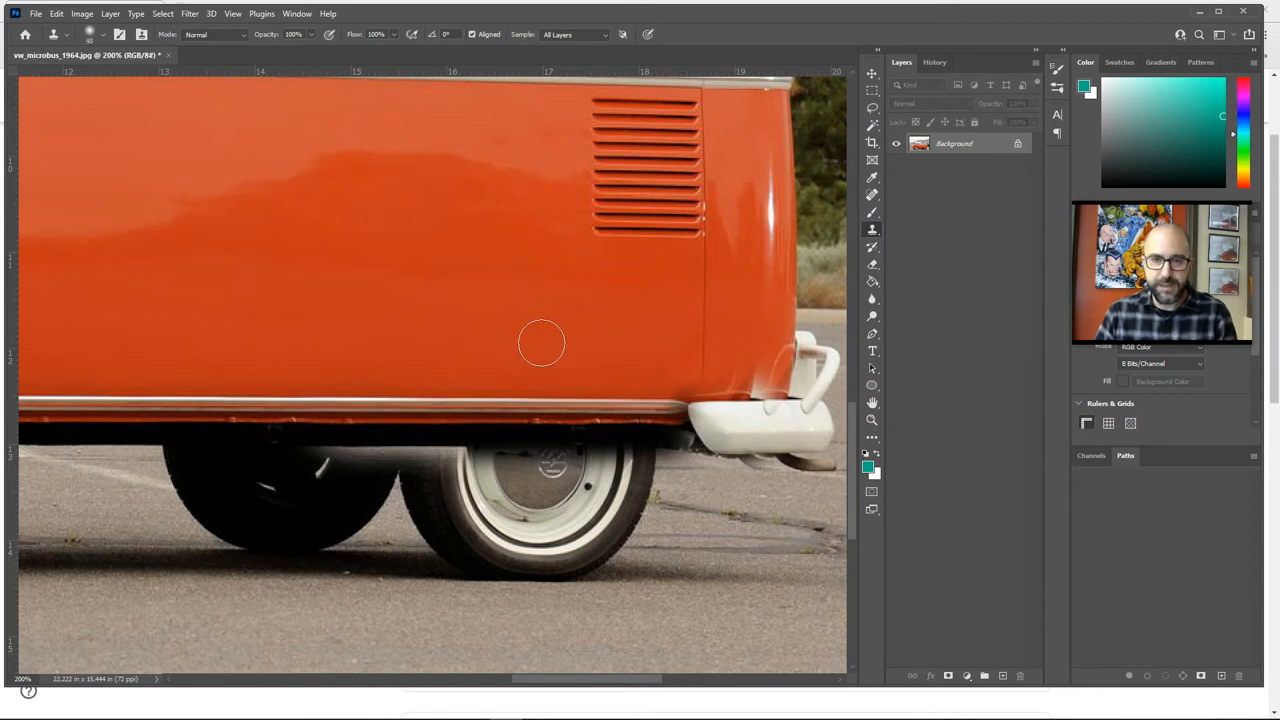
{"action": "mouse_move", "coordinate": [542, 361]}
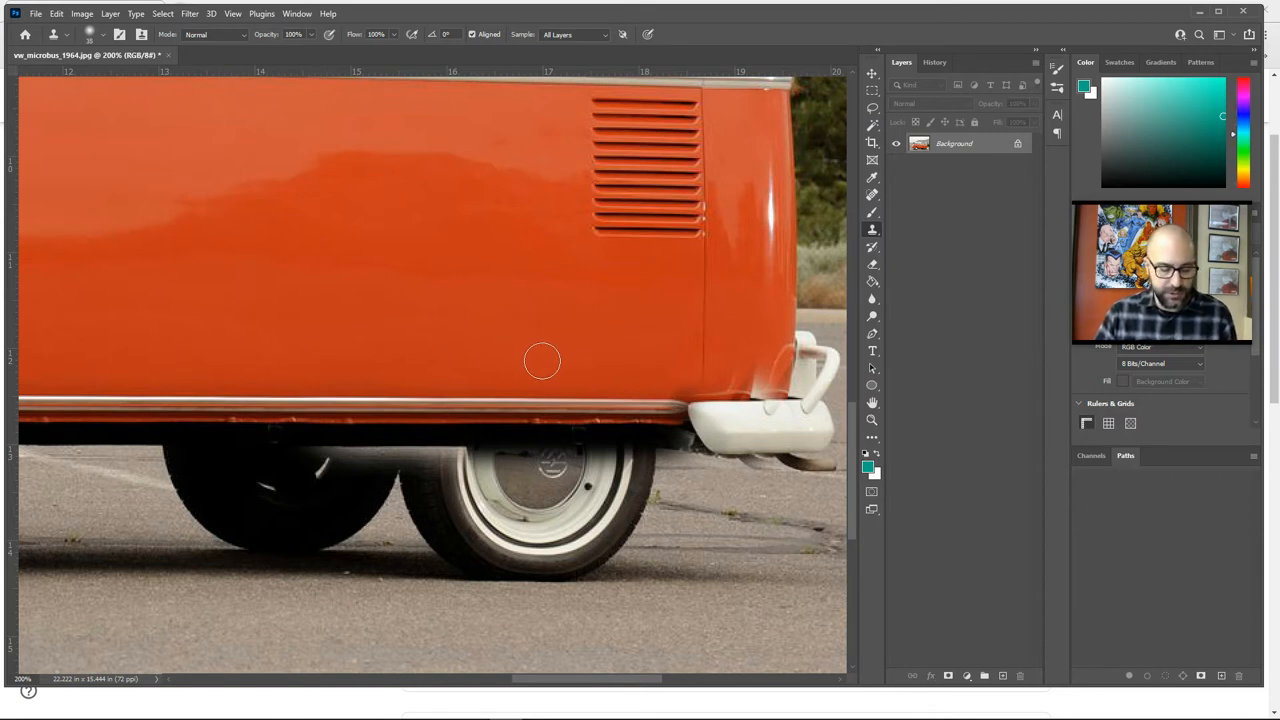
{"action": "mouse_move", "coordinate": [680, 383]}
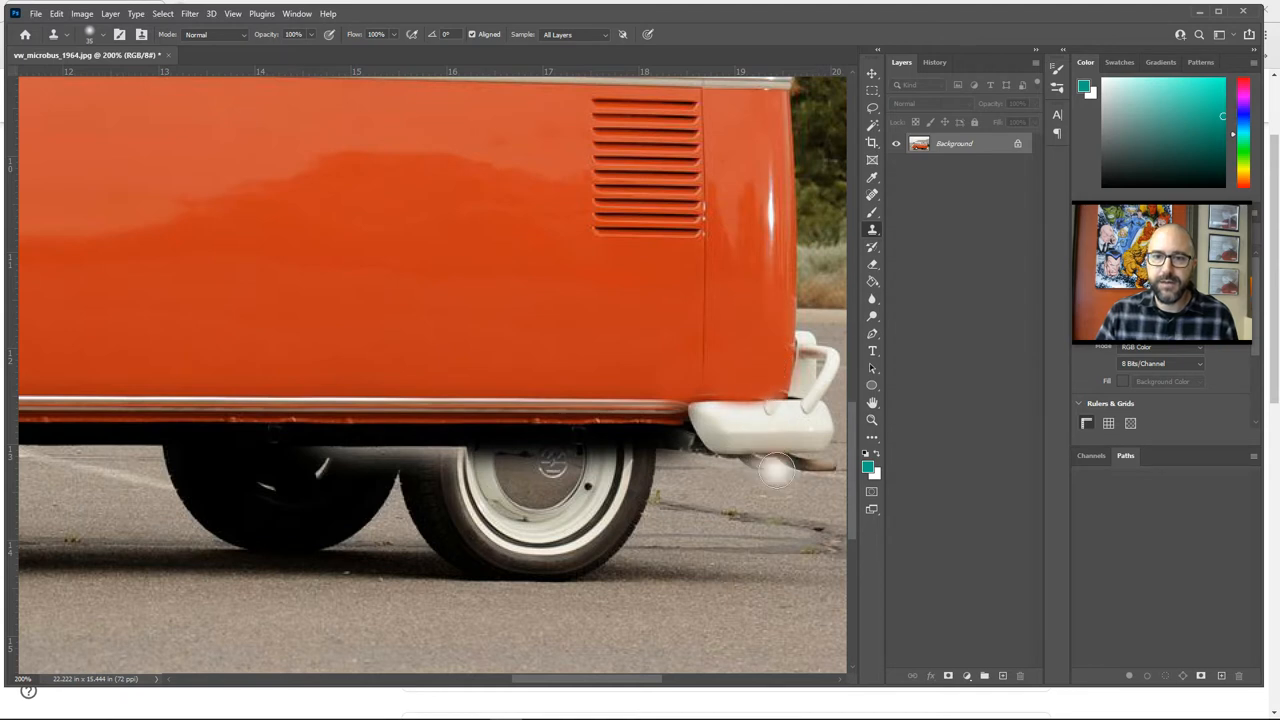
{"action": "mouse_move", "coordinate": [745, 400]}
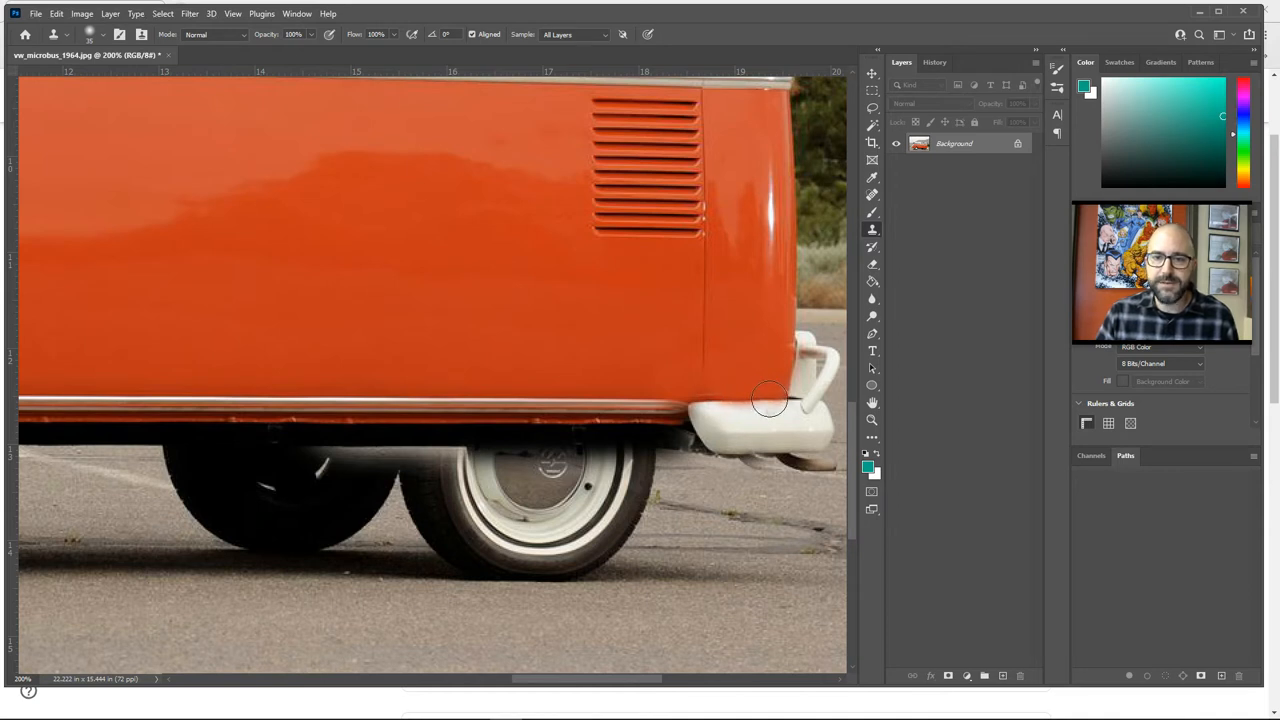
{"action": "mouse_move", "coordinate": [830, 525]}
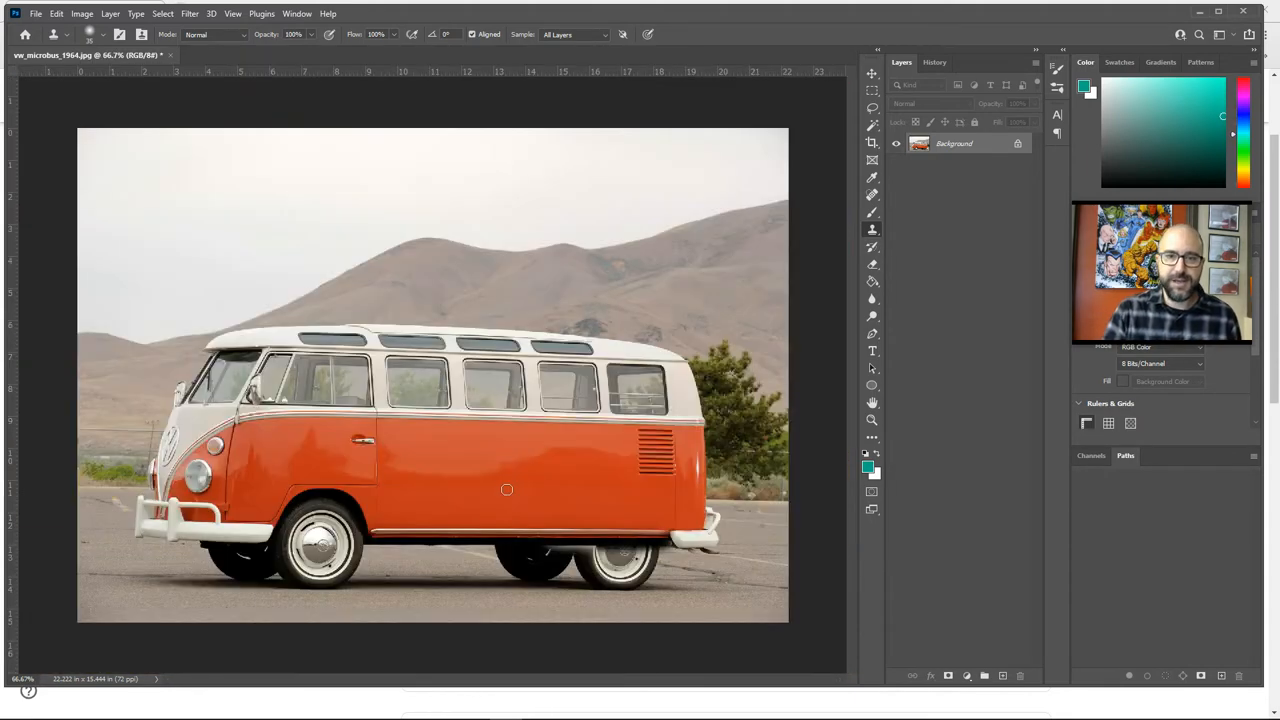
{"action": "mouse_move", "coordinate": [546, 527]}
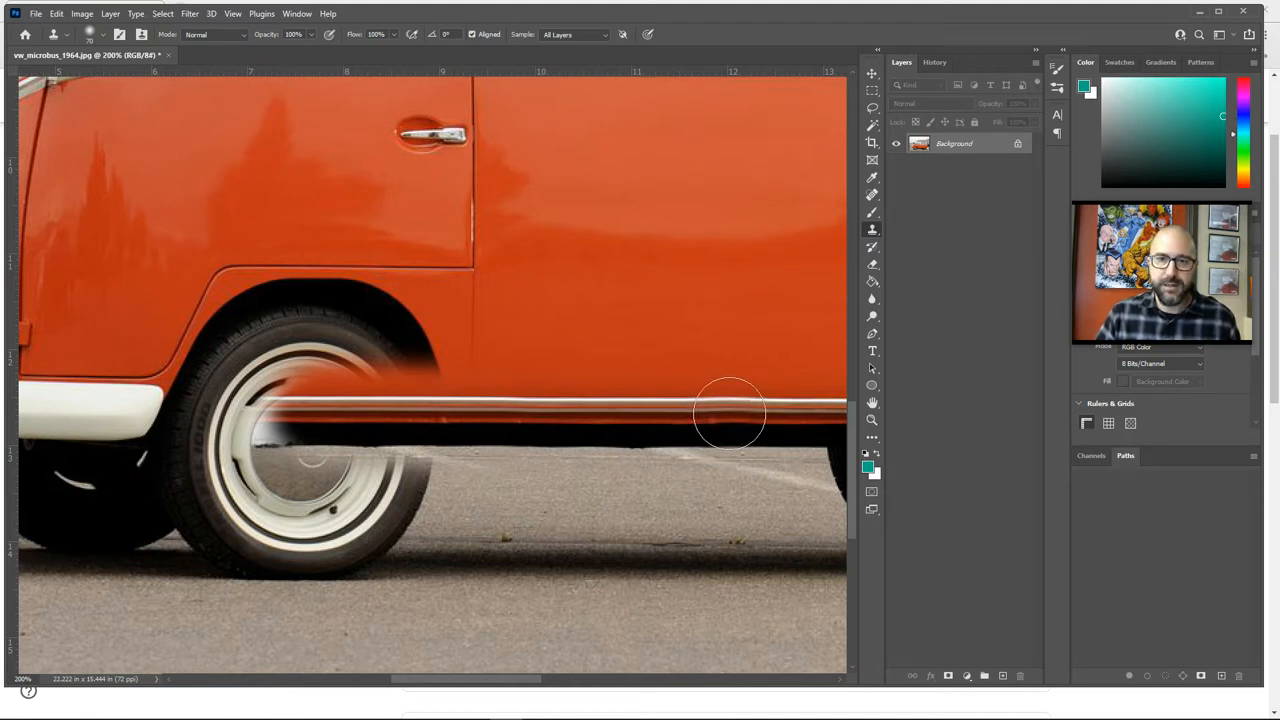
Step: Paint cloned orange body panel across the front wheel arch edges
{"action": "left_click_drag", "start_coordinate": [730, 413], "coordinate": [270, 413]}
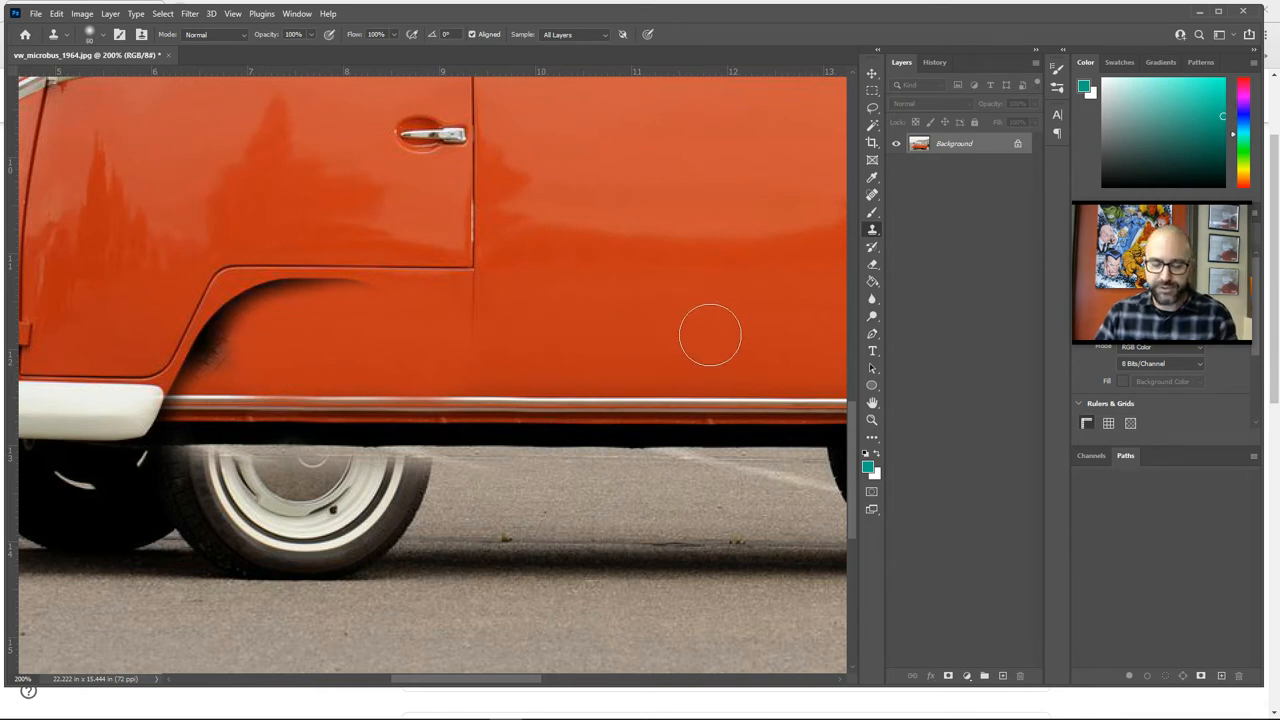
{"action": "mouse_move", "coordinate": [790, 352]}
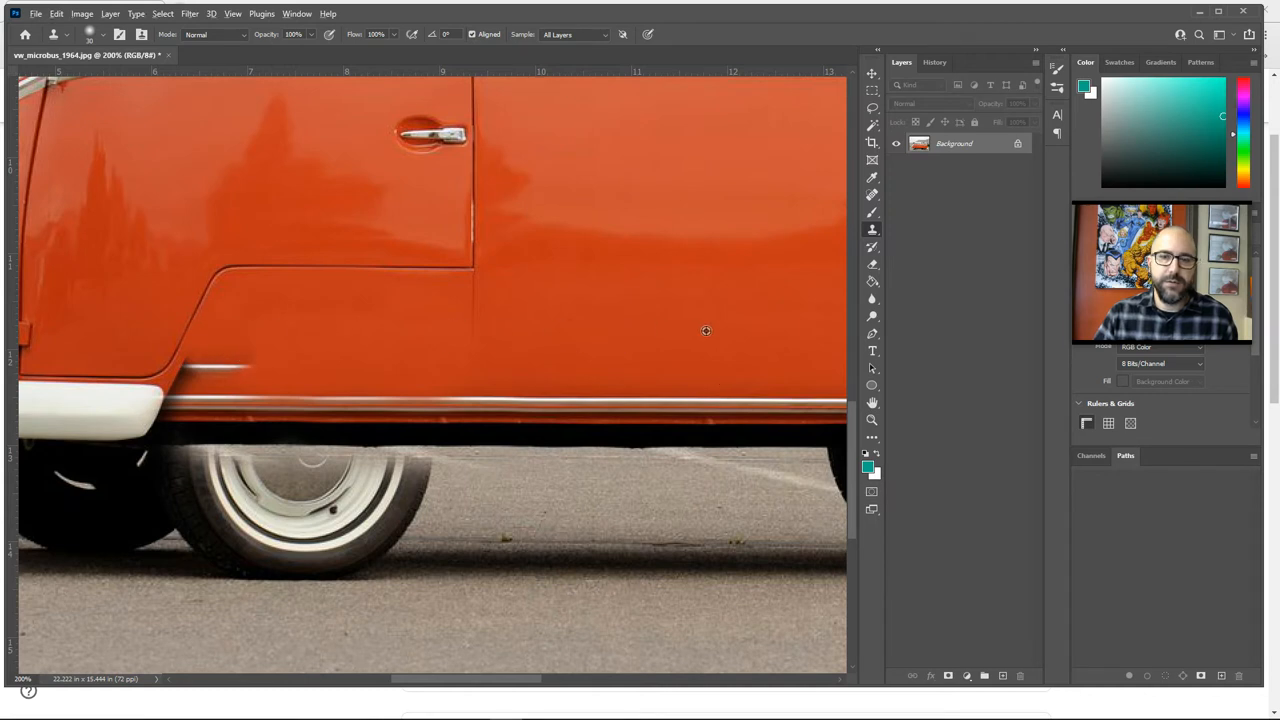
{"action": "mouse_move", "coordinate": [390, 332]}
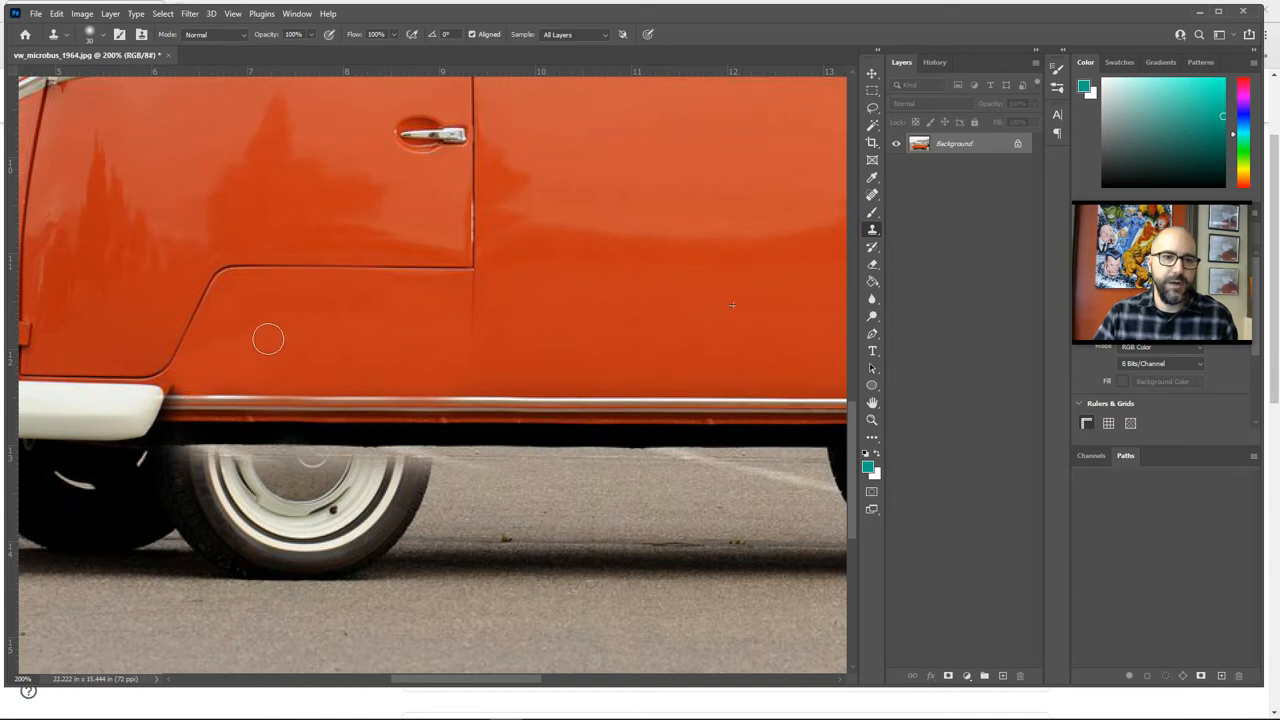
{"action": "mouse_move", "coordinate": [306, 363]}
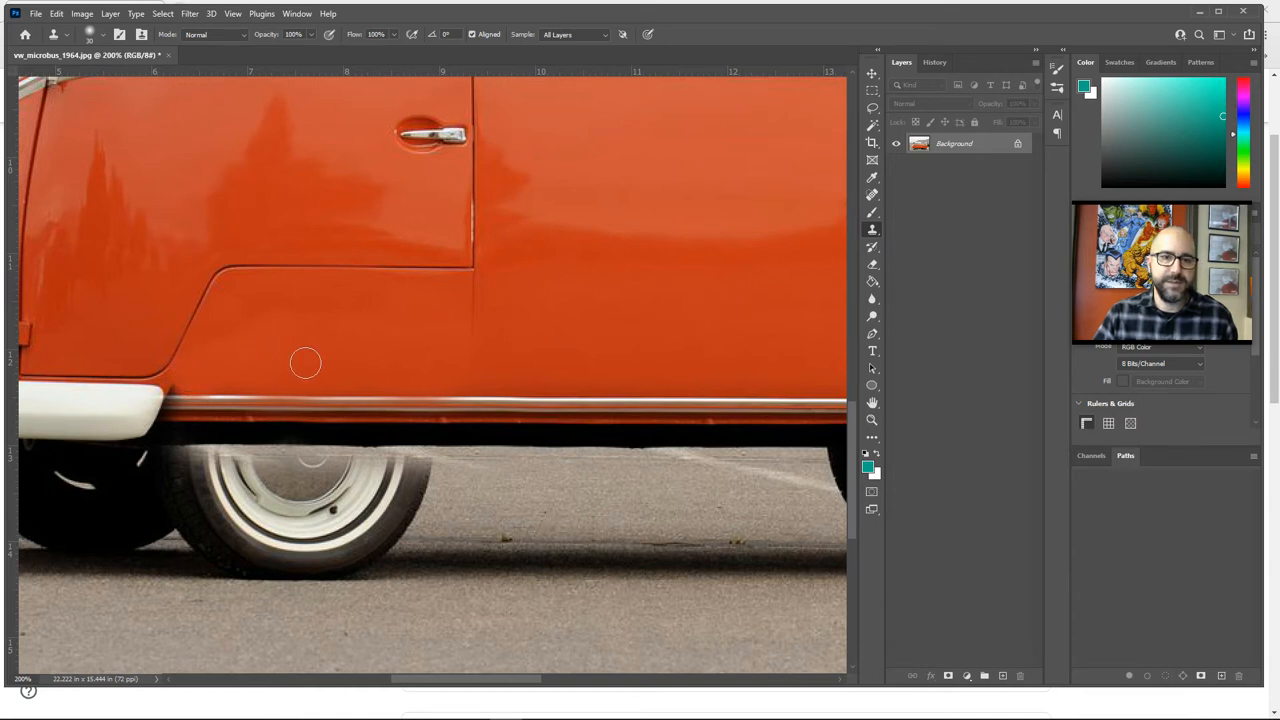
{"action": "mouse_move", "coordinate": [666, 331]}
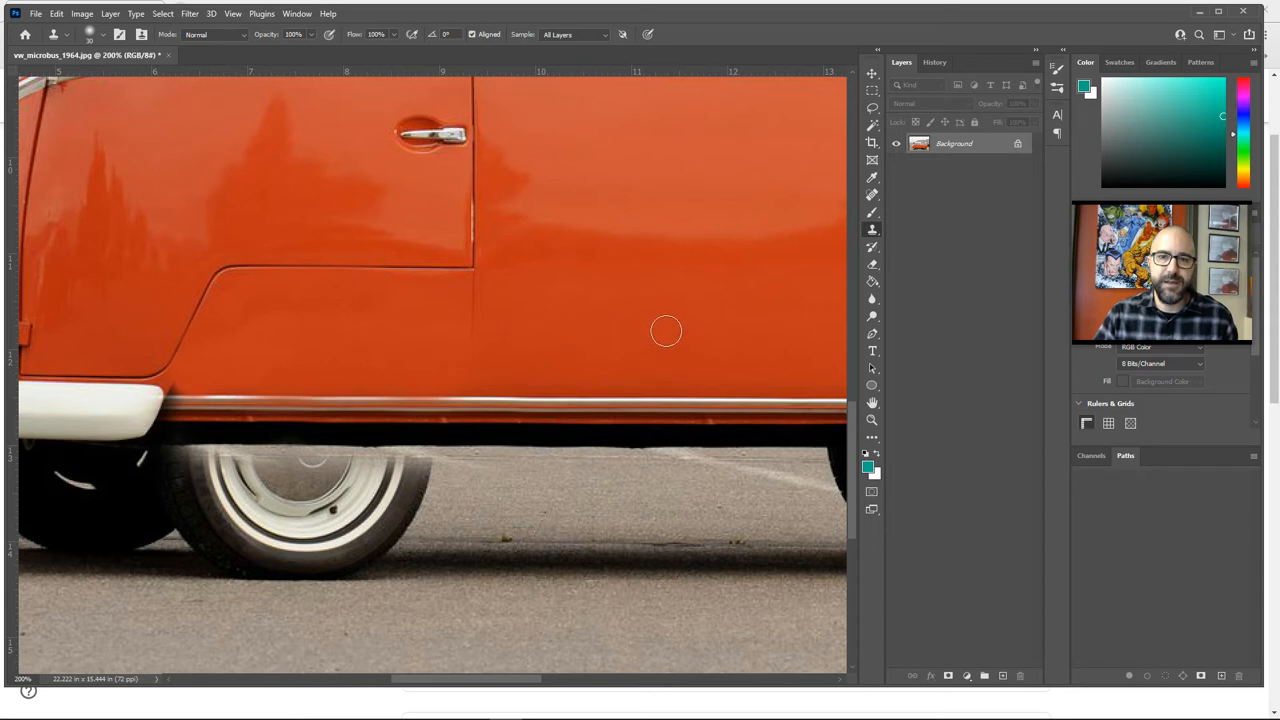
{"action": "mouse_move", "coordinate": [468, 347]}
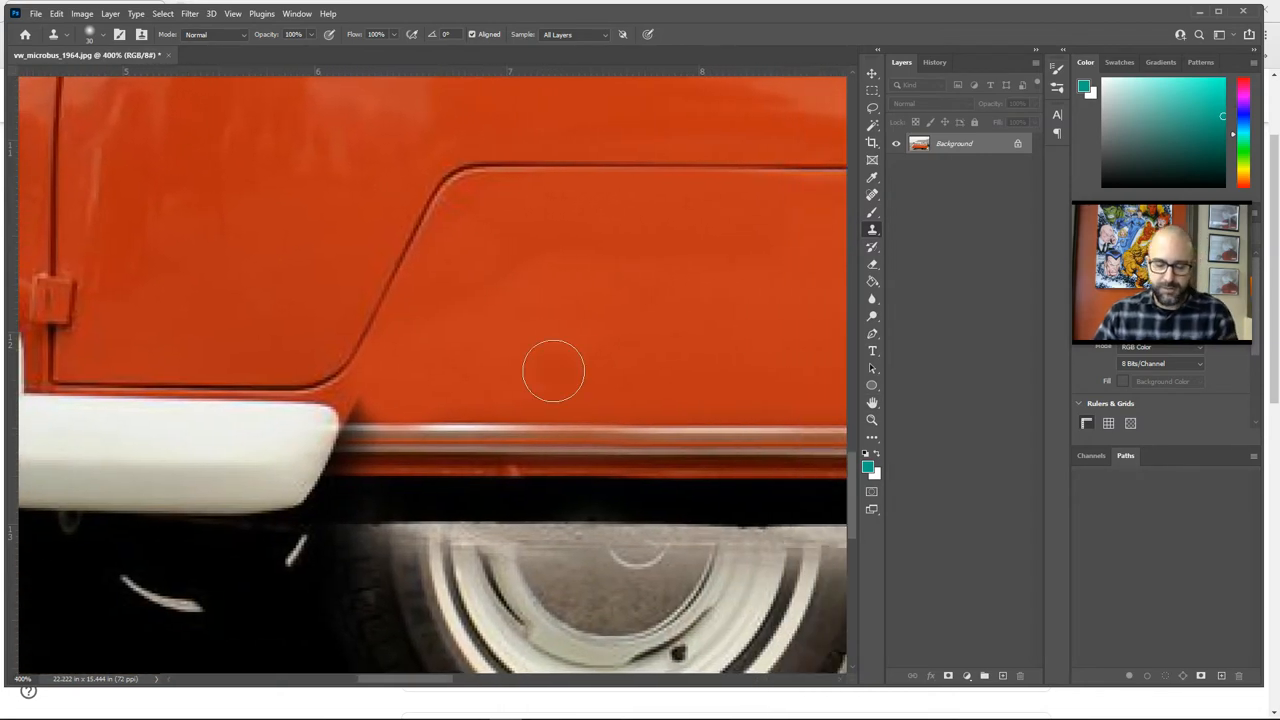
{"action": "mouse_move", "coordinate": [480, 388]}
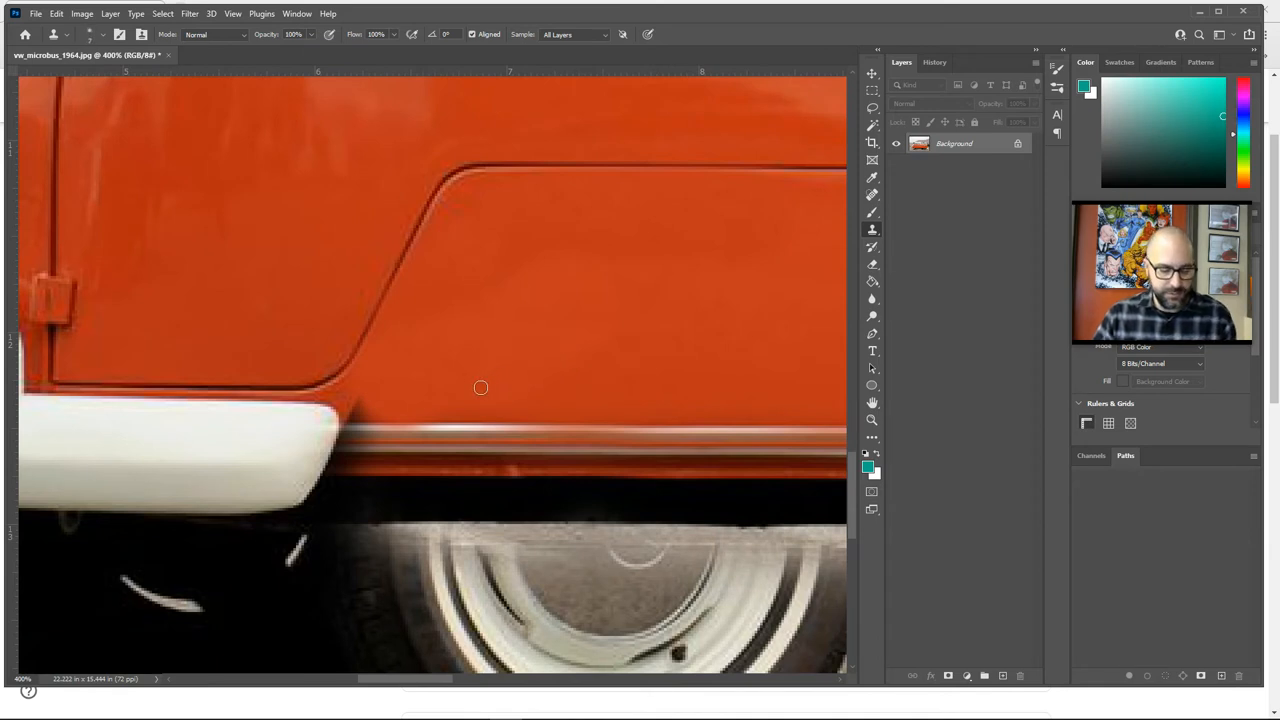
{"action": "mouse_move", "coordinate": [354, 412]}
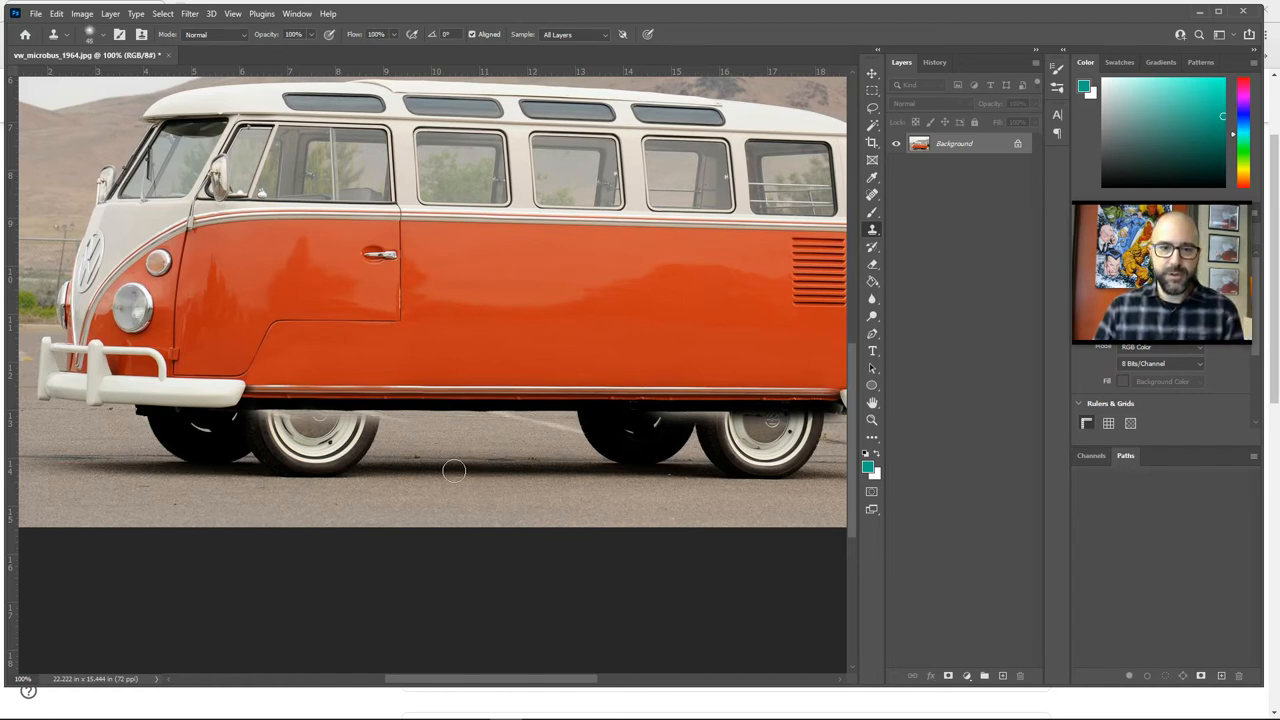
{"action": "mouse_move", "coordinate": [413, 467]}
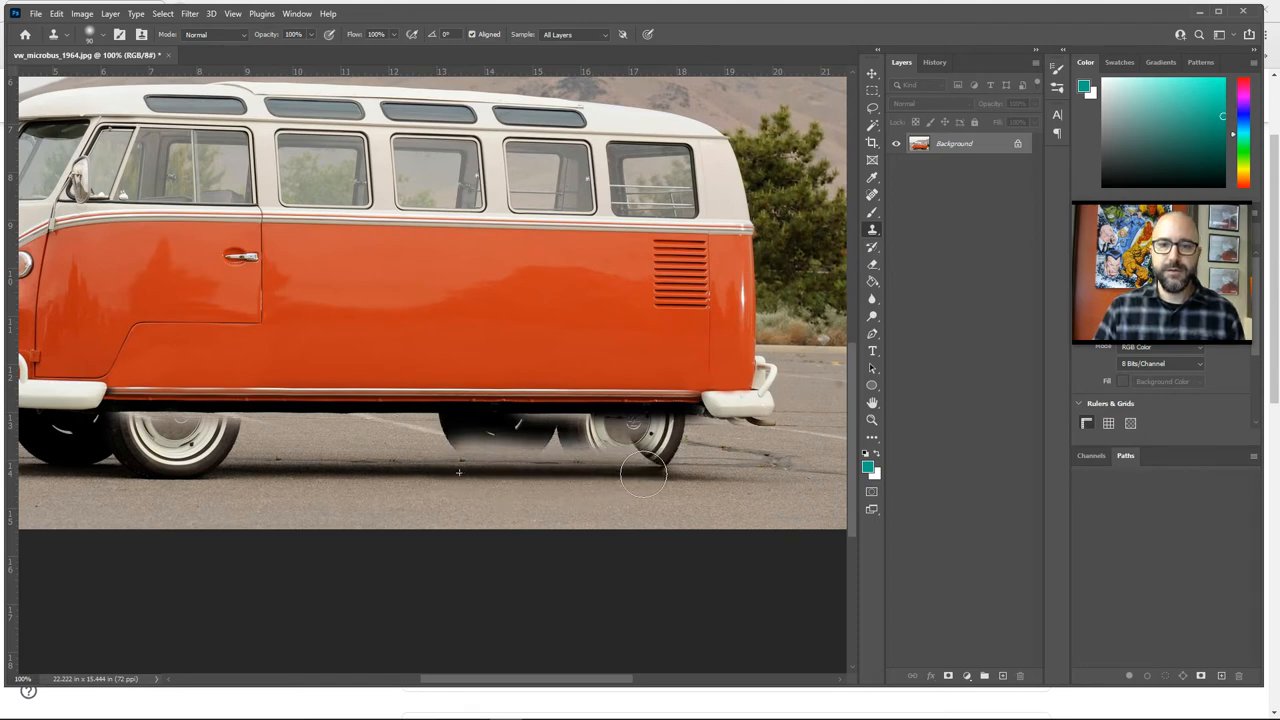
{"action": "mouse_move", "coordinate": [655, 465]}
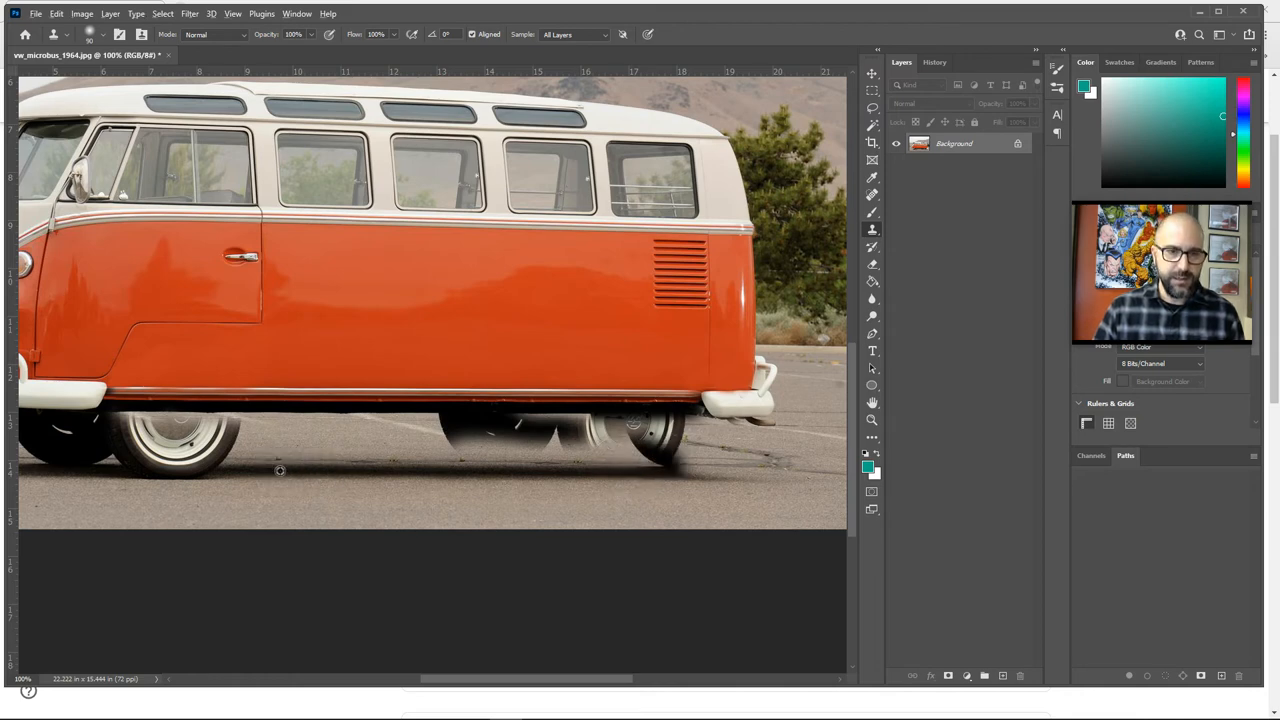
{"action": "mouse_move", "coordinate": [658, 472]}
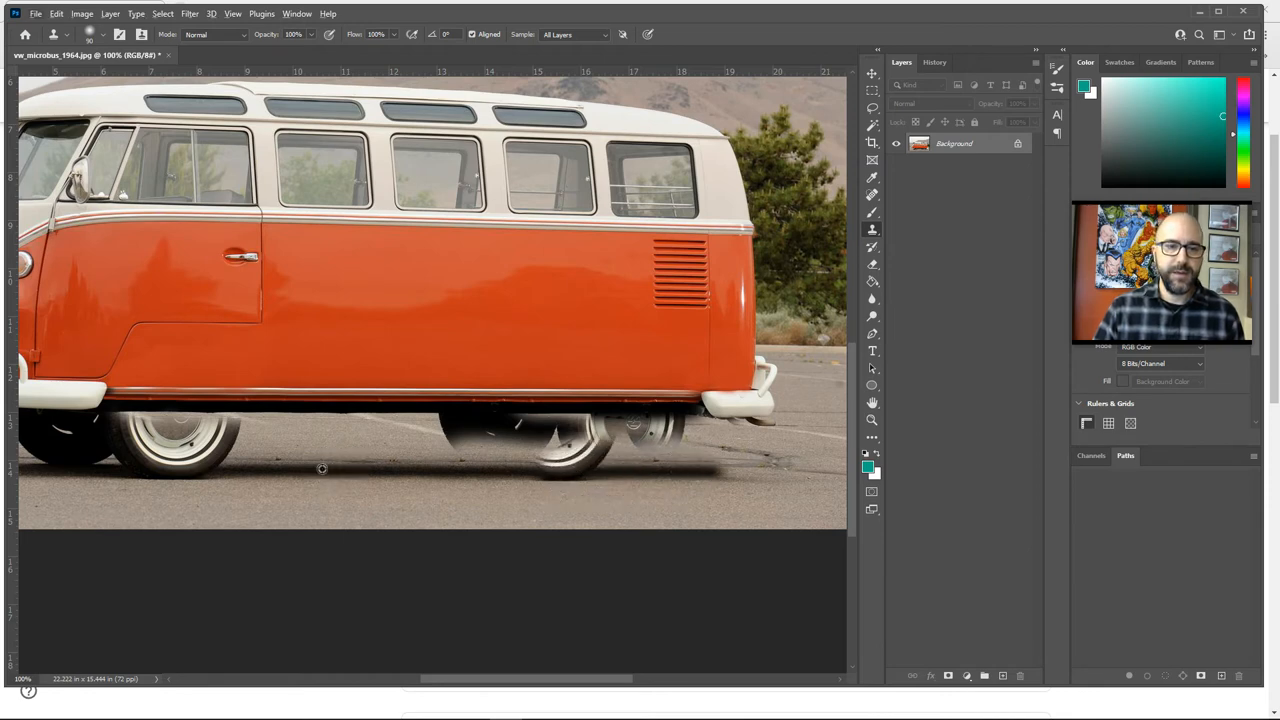
Step: Clone asphalt across the remaining rear tire area
{"action": "left_click_drag", "start_coordinate": [322, 468], "coordinate": [605, 465]}
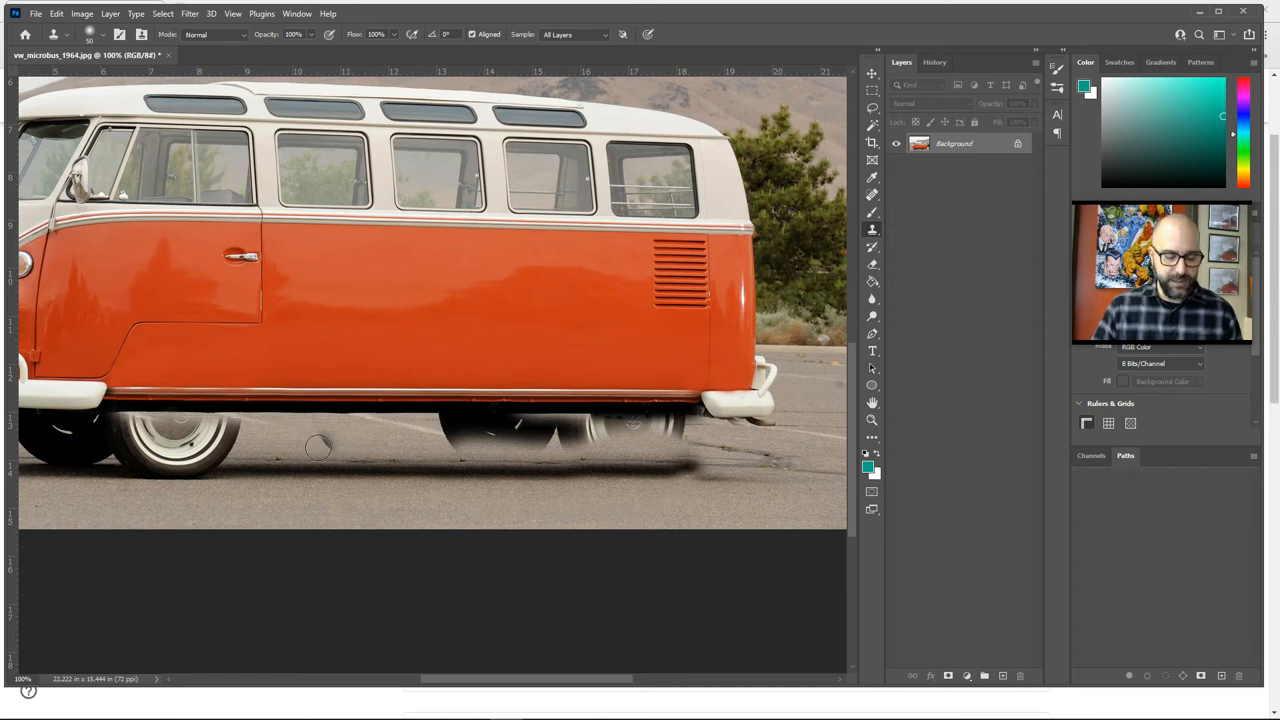
{"action": "mouse_move", "coordinate": [420, 446]}
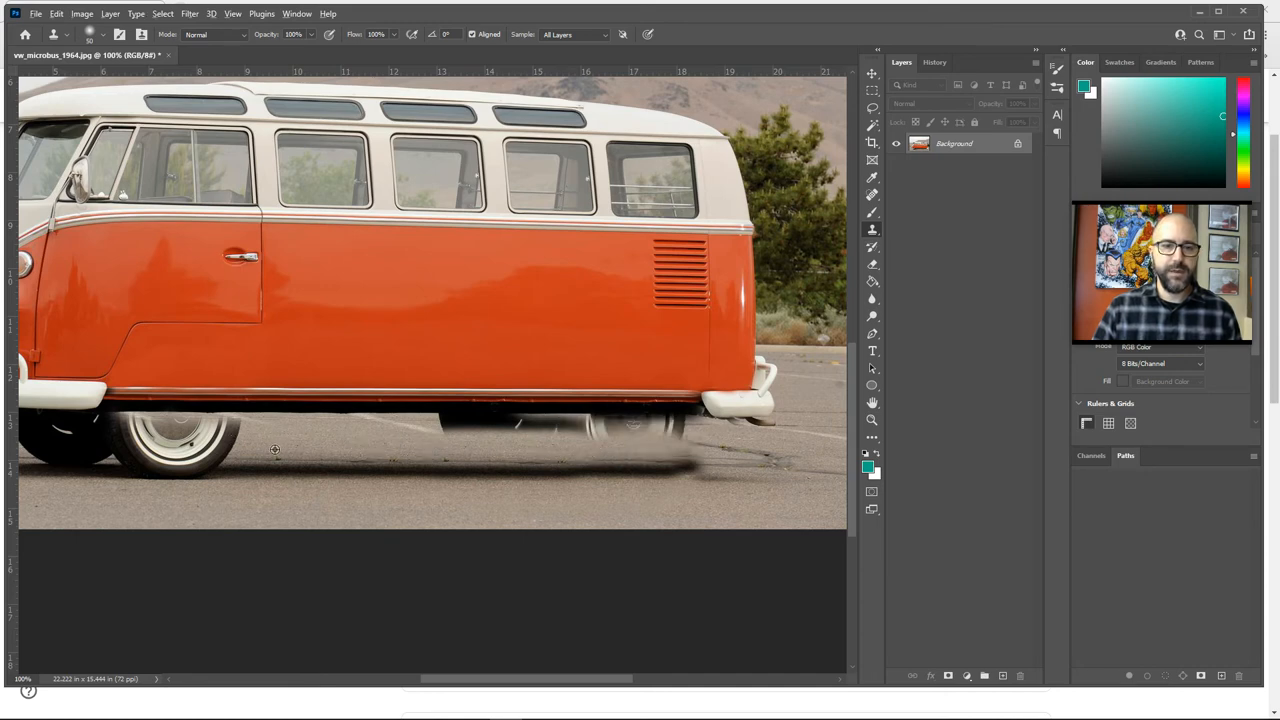
{"action": "mouse_move", "coordinate": [685, 441]}
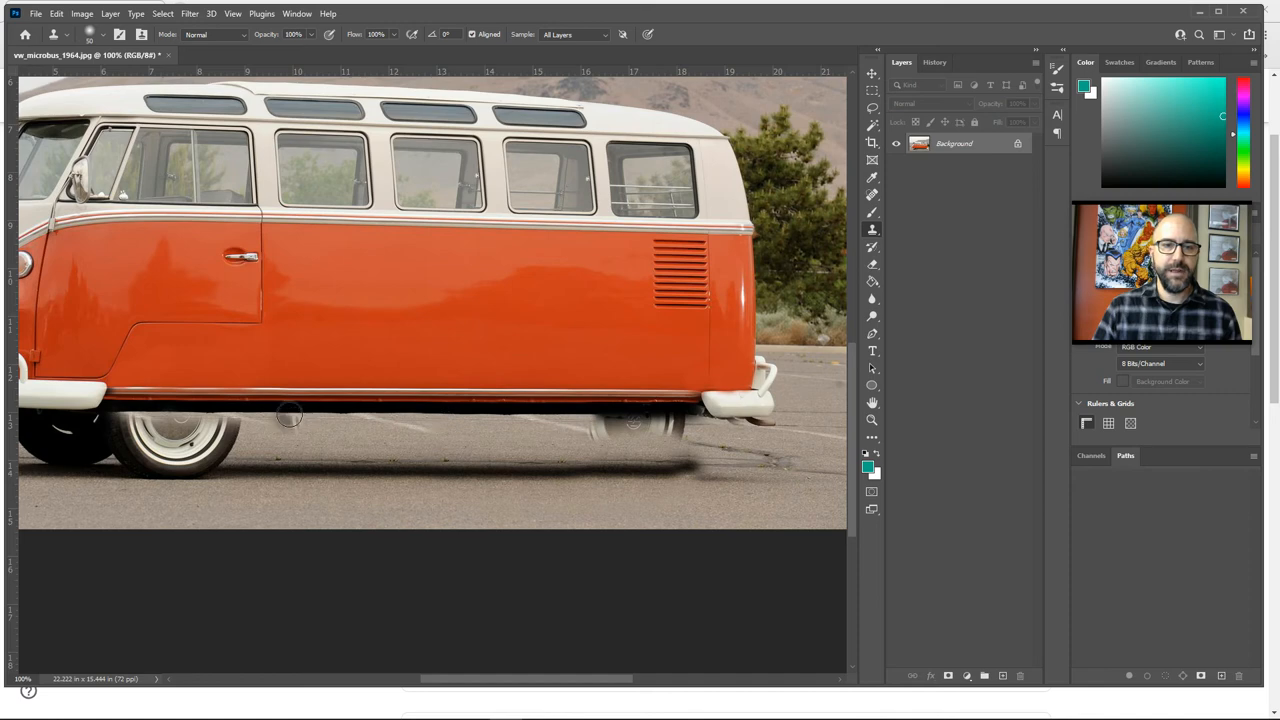
{"action": "mouse_move", "coordinate": [598, 420]}
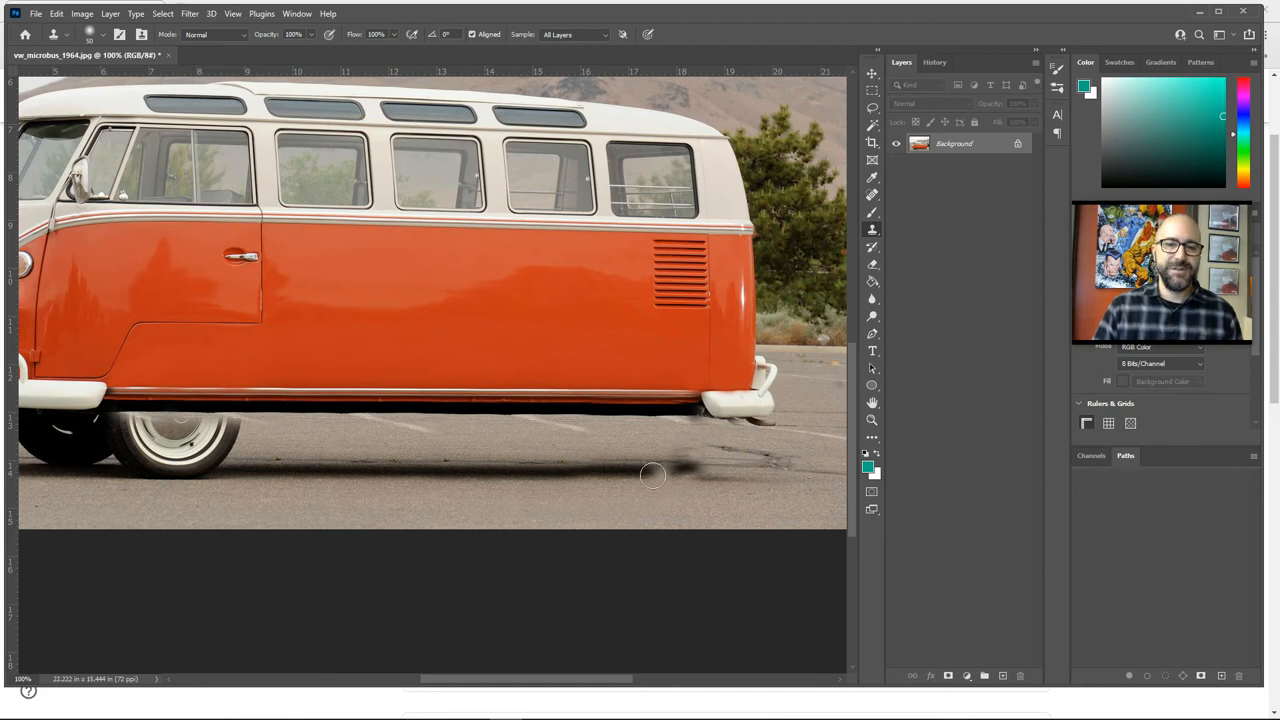
{"action": "mouse_move", "coordinate": [775, 495]}
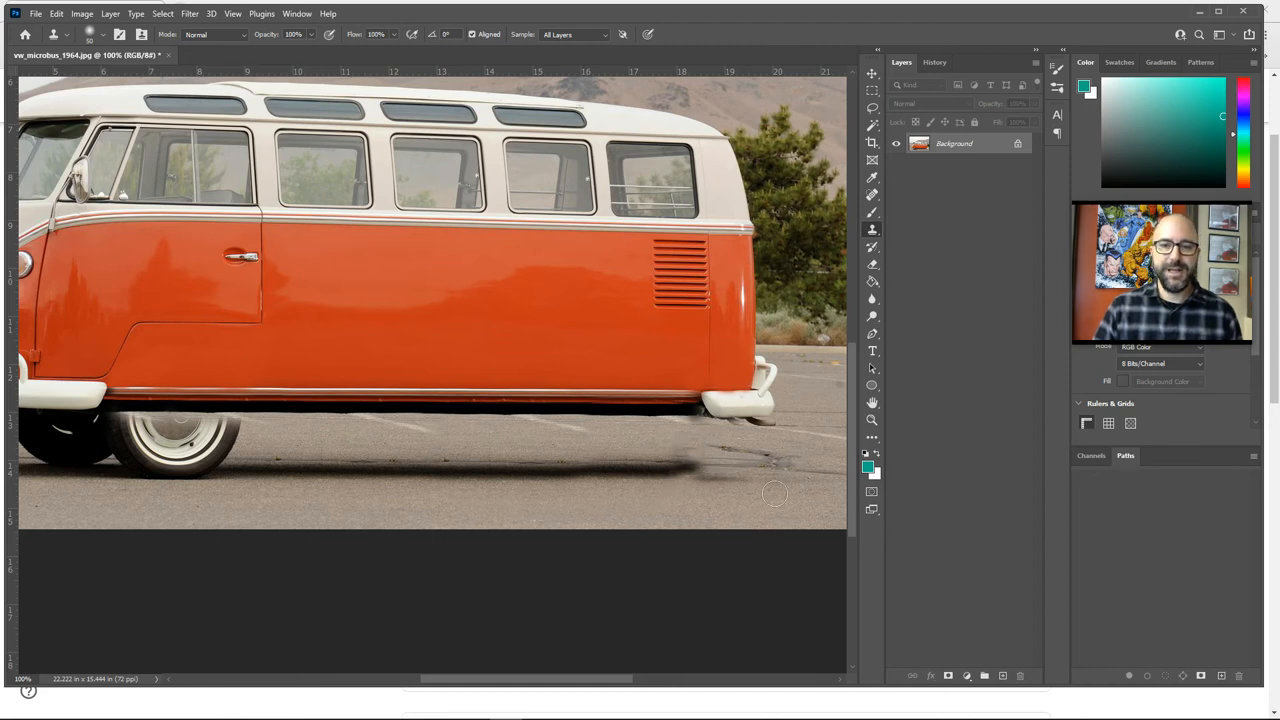
Step: Pan the view toward the front of the van after finishing the rear tire
{"action": "left_click_drag", "start_coordinate": [775, 494], "coordinate": [560, 458]}
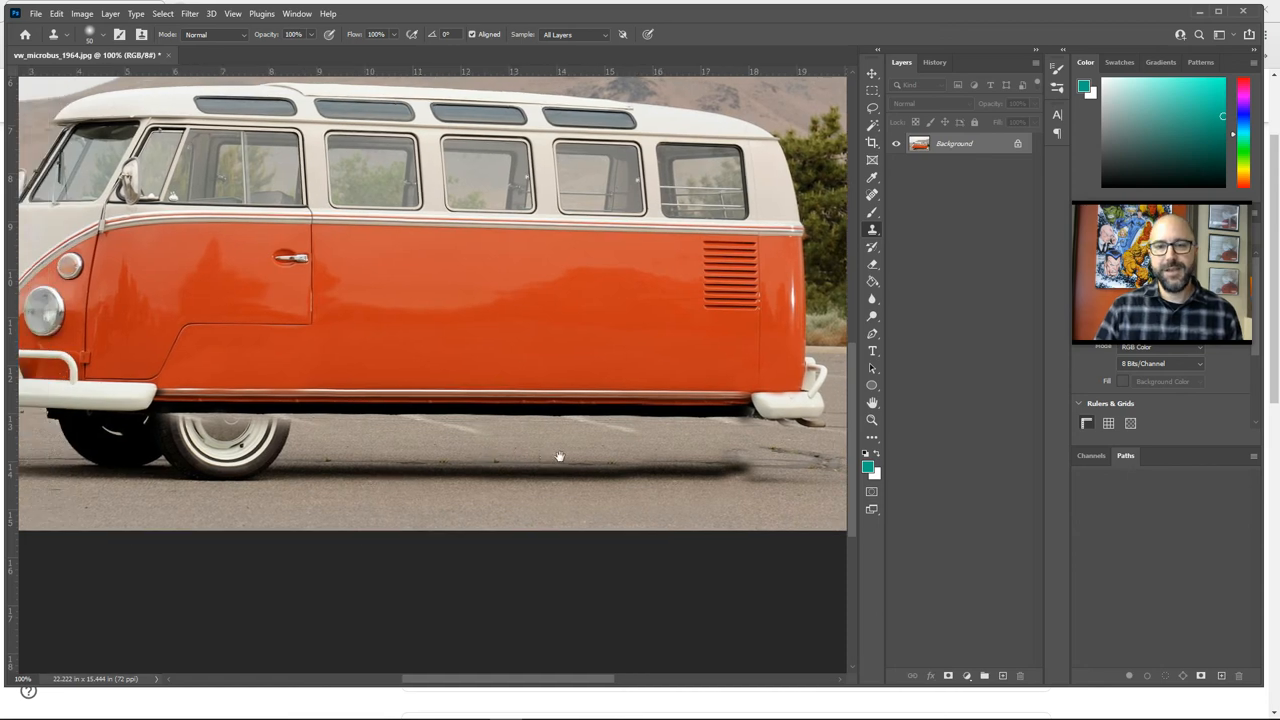
Step: Pan to bring the van's front wheel under the bumper into view
{"action": "left_click_drag", "start_coordinate": [560, 457], "coordinate": [490, 452]}
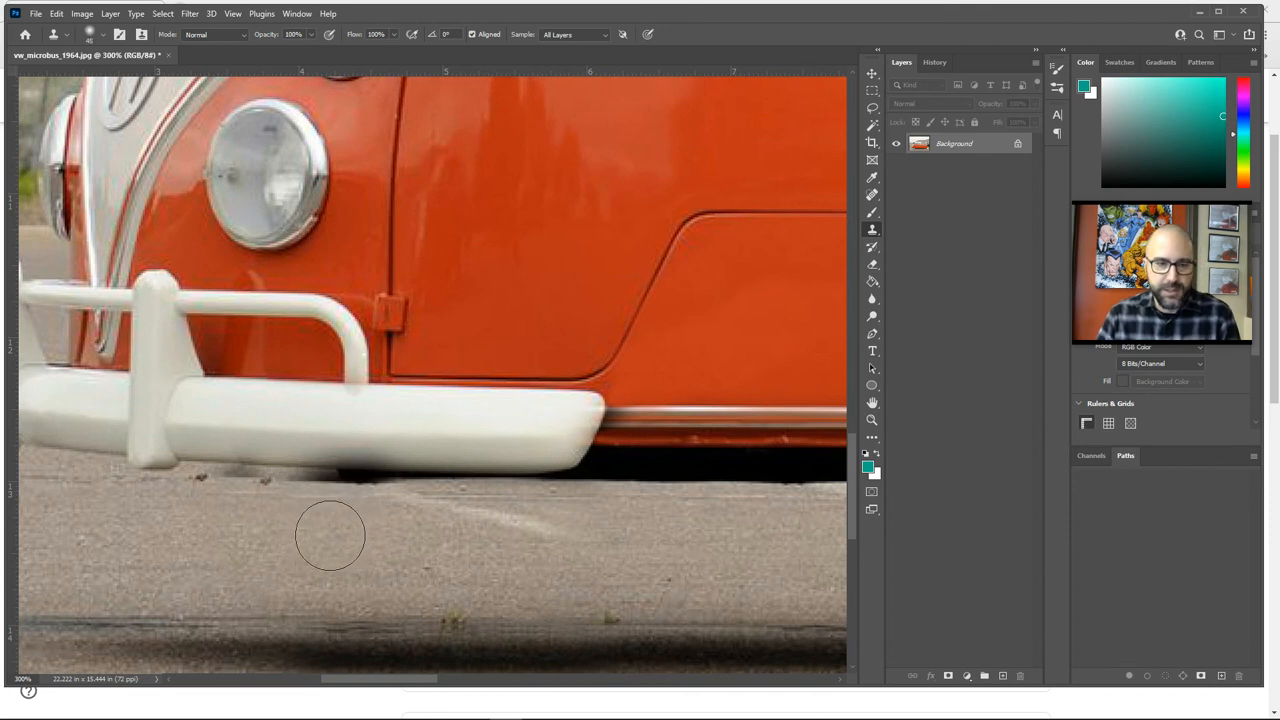
{"action": "mouse_move", "coordinate": [267, 531]}
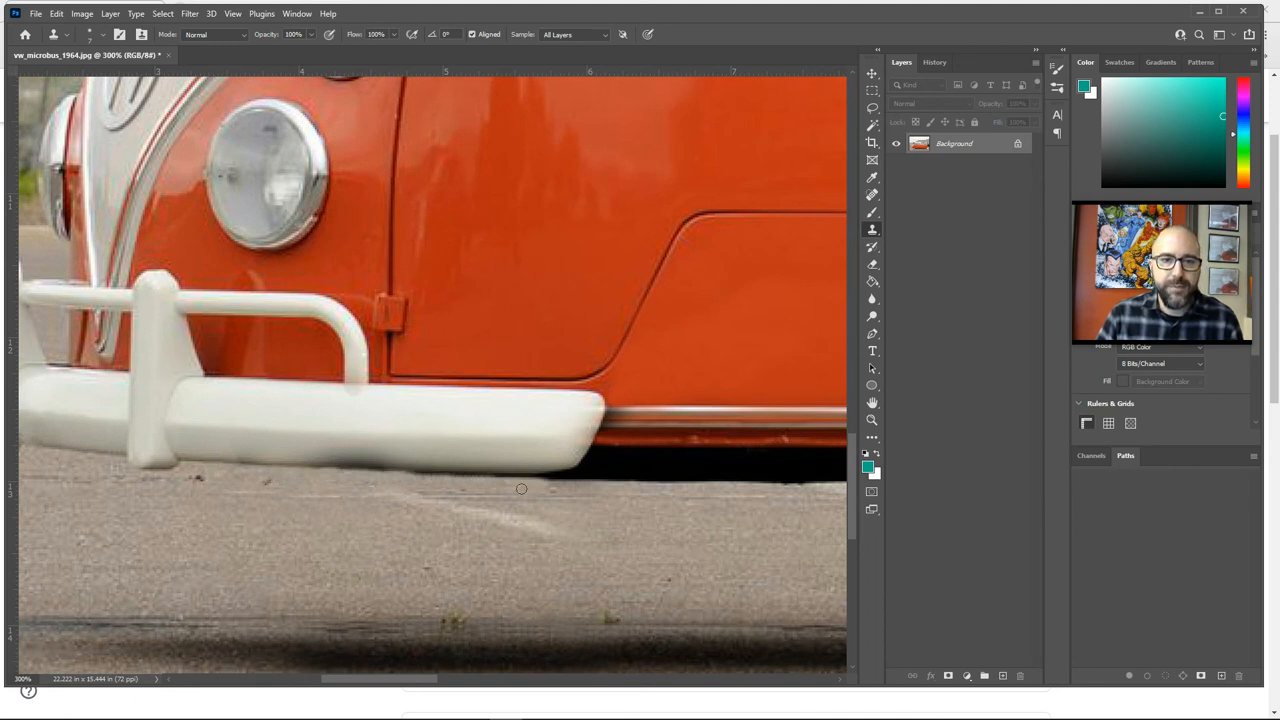
{"action": "mouse_move", "coordinate": [555, 543]}
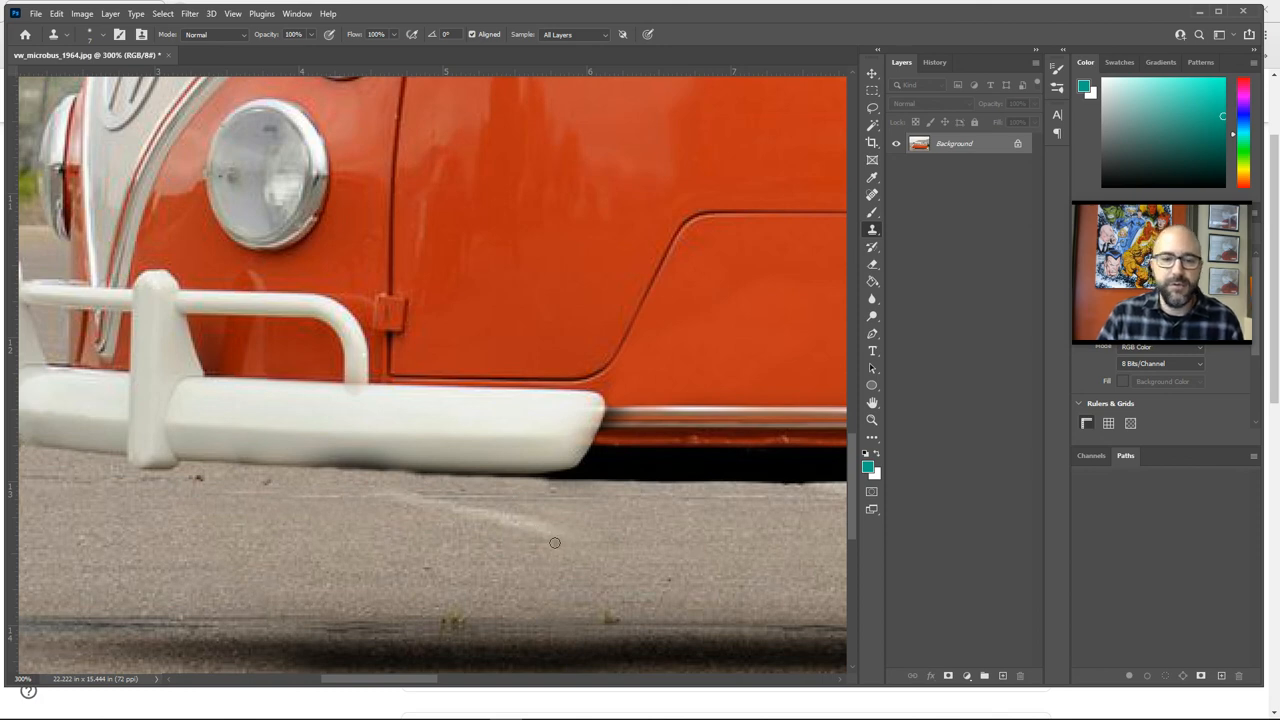